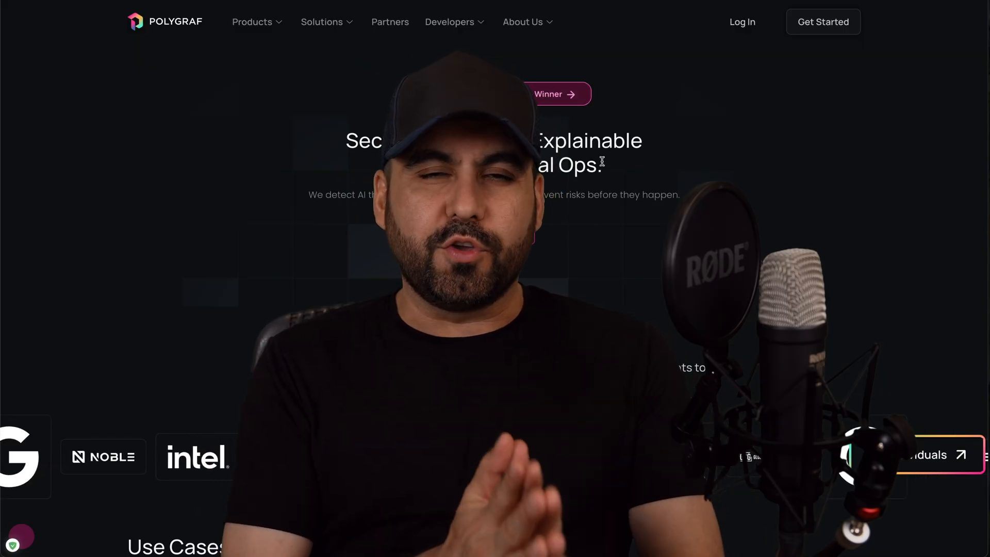
Step: Scroll the Polygraf homepage past awards, product tools and key stats to the compliance certifications
scroll(down, 3)
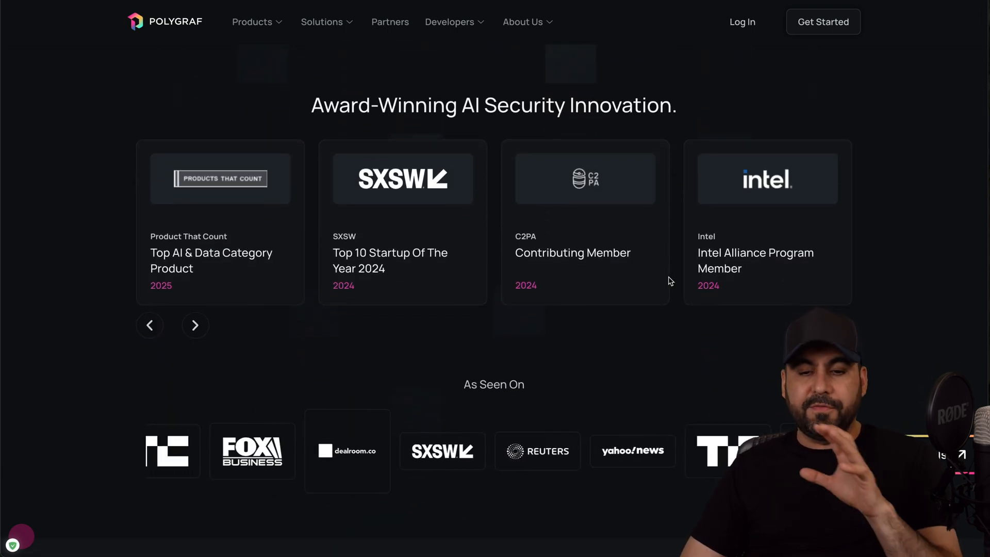
scroll(down, 3)
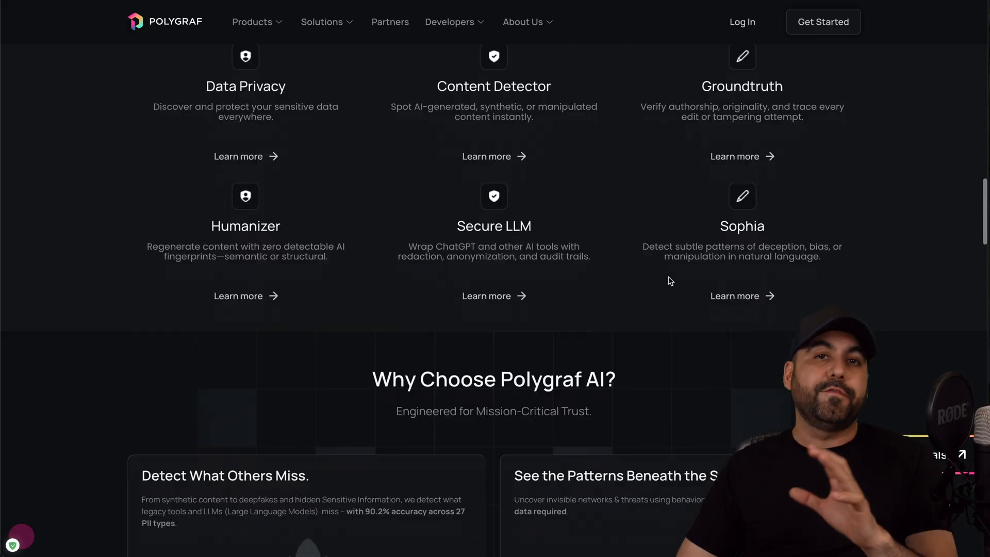
scroll(down, 3)
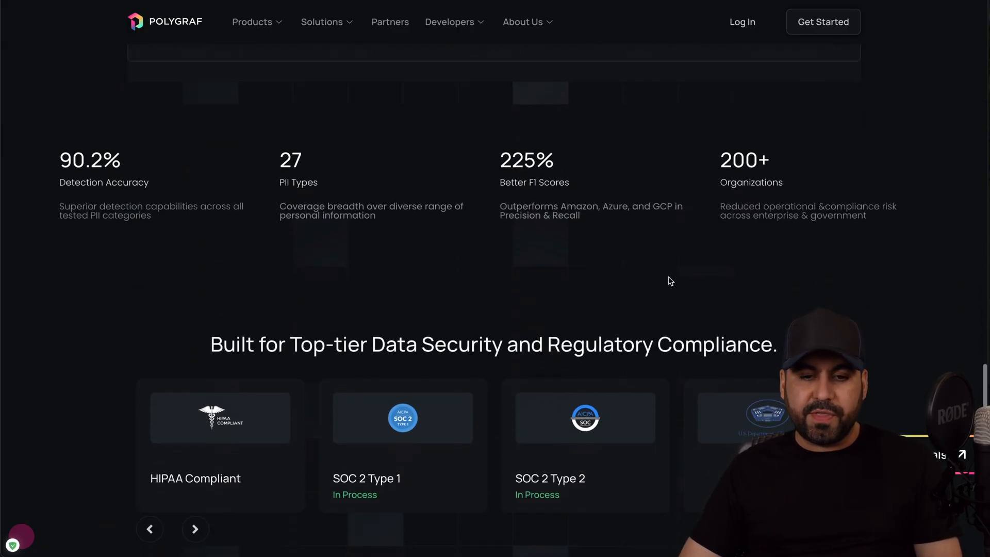
scroll(down, 3)
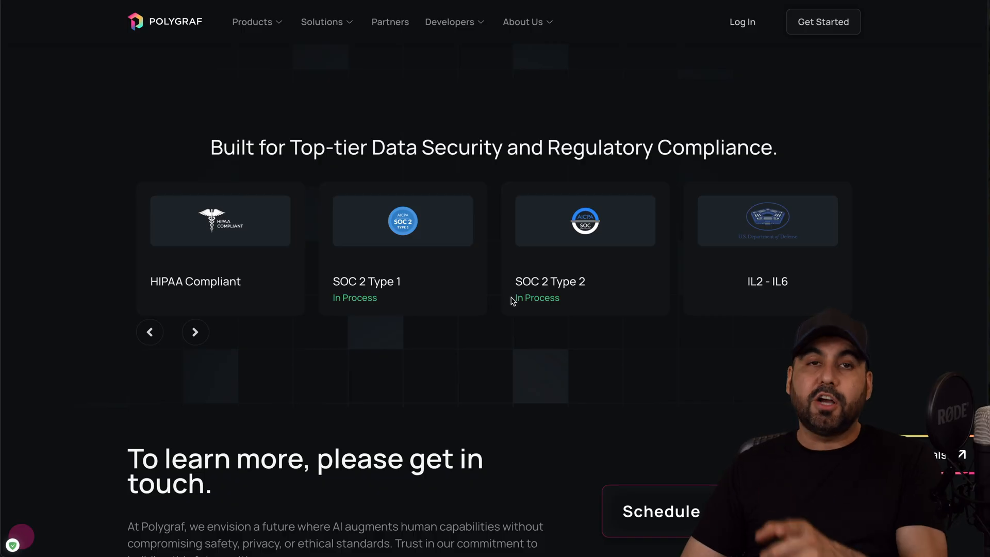
mouse_move(533, 299)
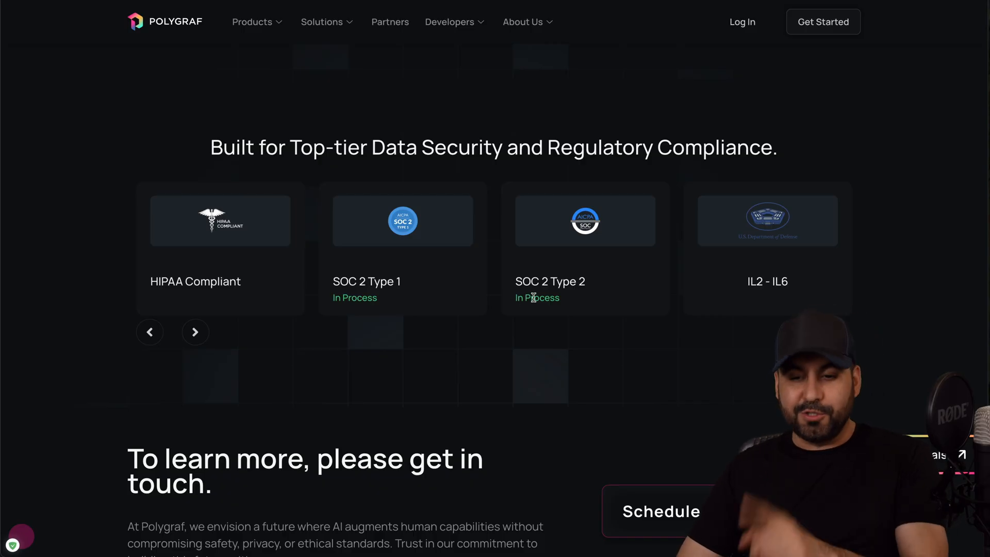
mouse_move(349, 386)
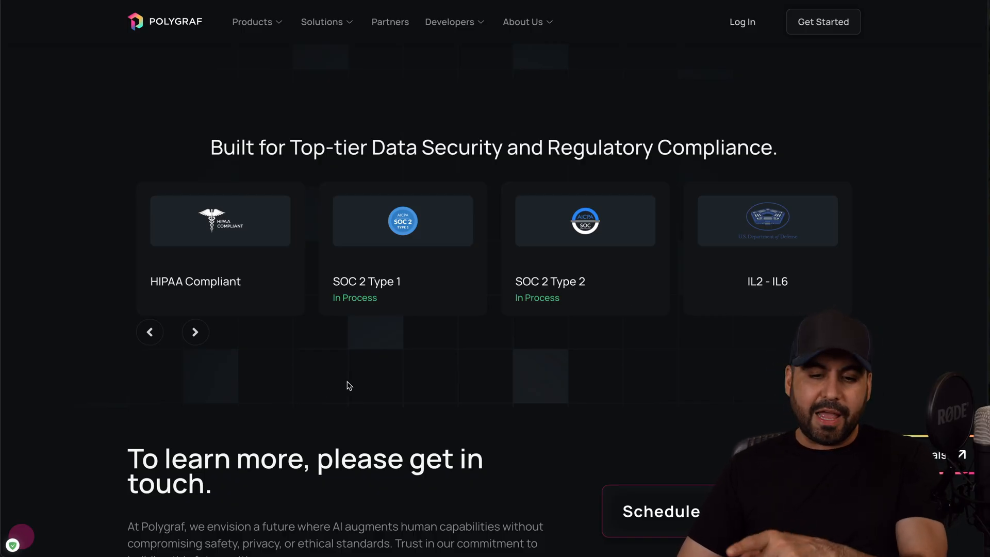
Step: Open the AppSumo Polygraf AI deal and scroll past its overview to plans and features
click(194, 332)
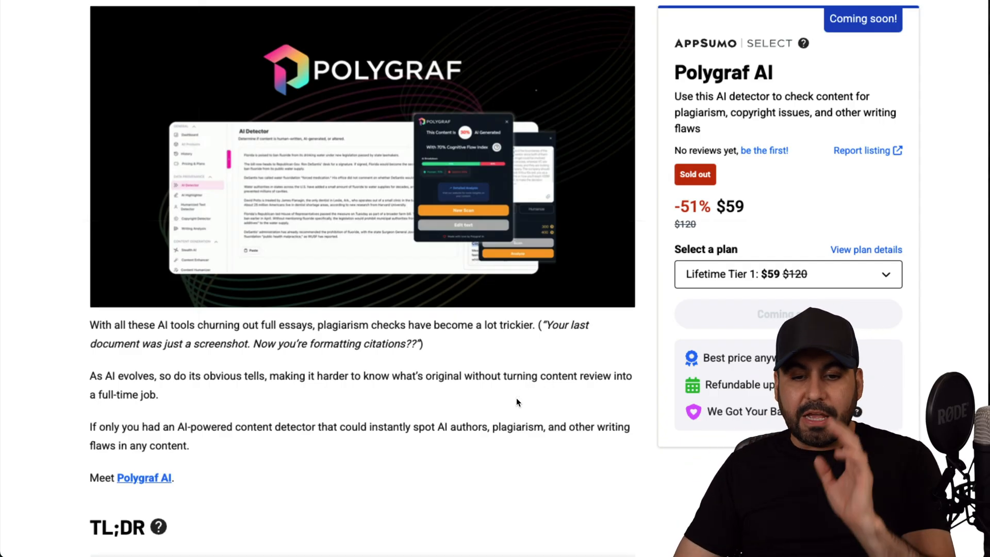
scroll(down, 3)
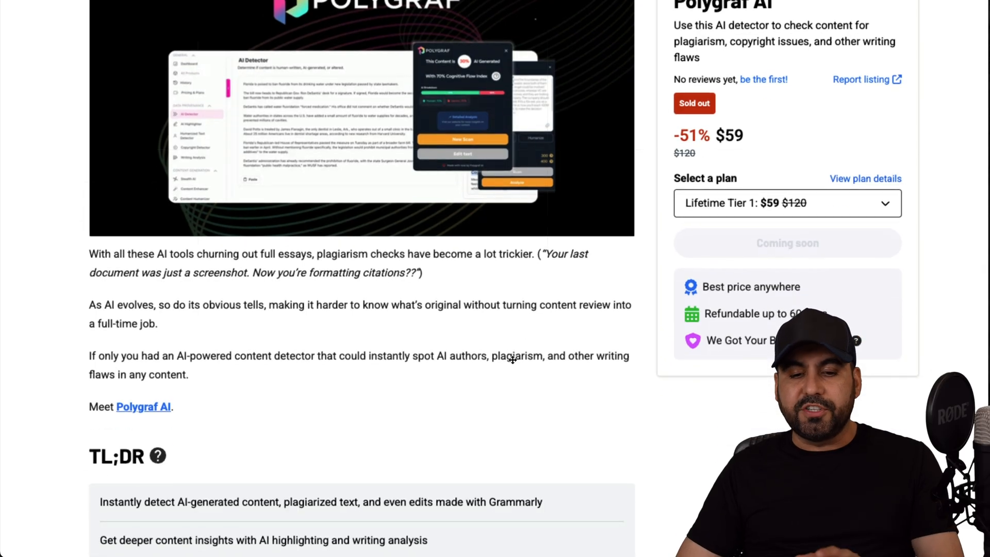
scroll(down, 3)
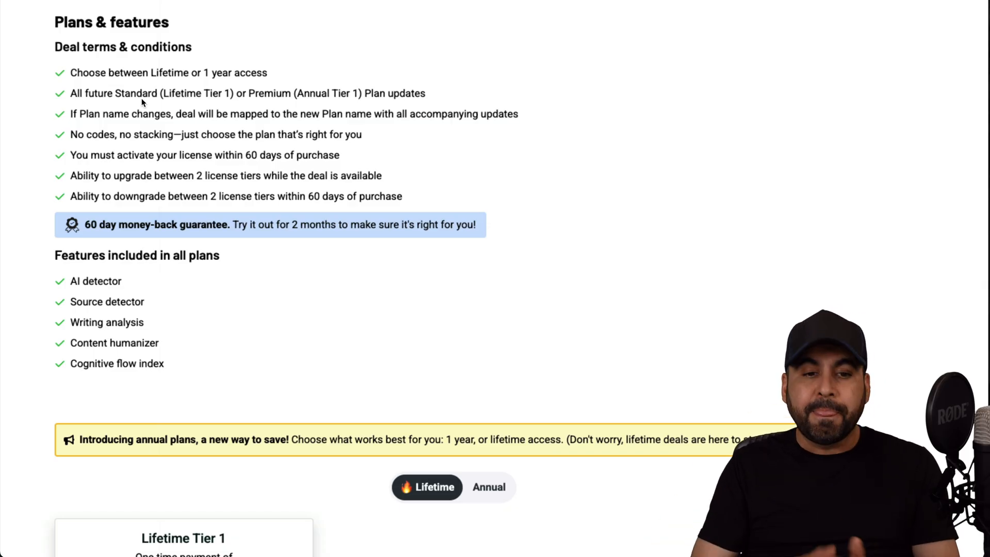
mouse_move(273, 105)
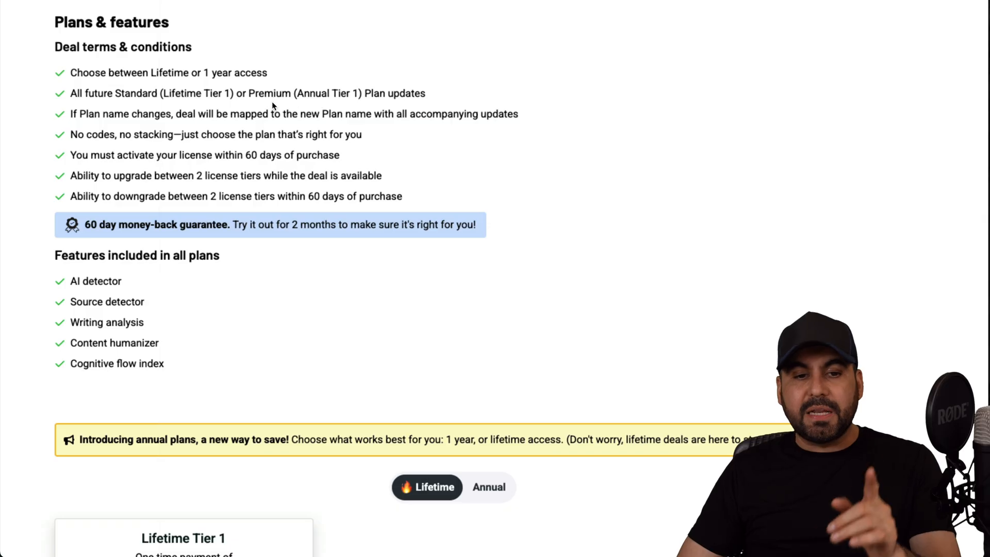
mouse_move(344, 105)
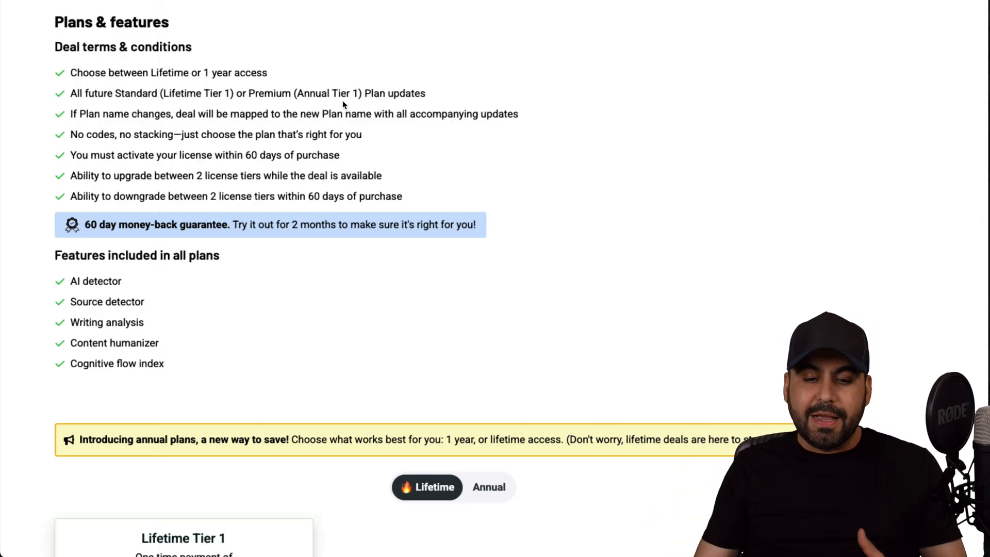
Step: Scroll to the Lifetime Tier 1 card: $59, 150,000 tokens, 135,000 words monthly
scroll(down, 3)
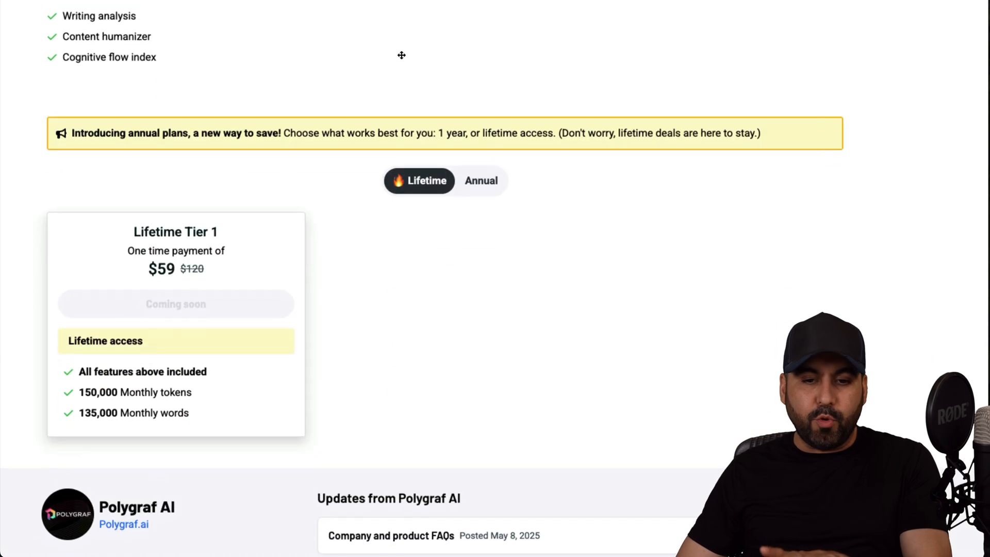
scroll(down, 3)
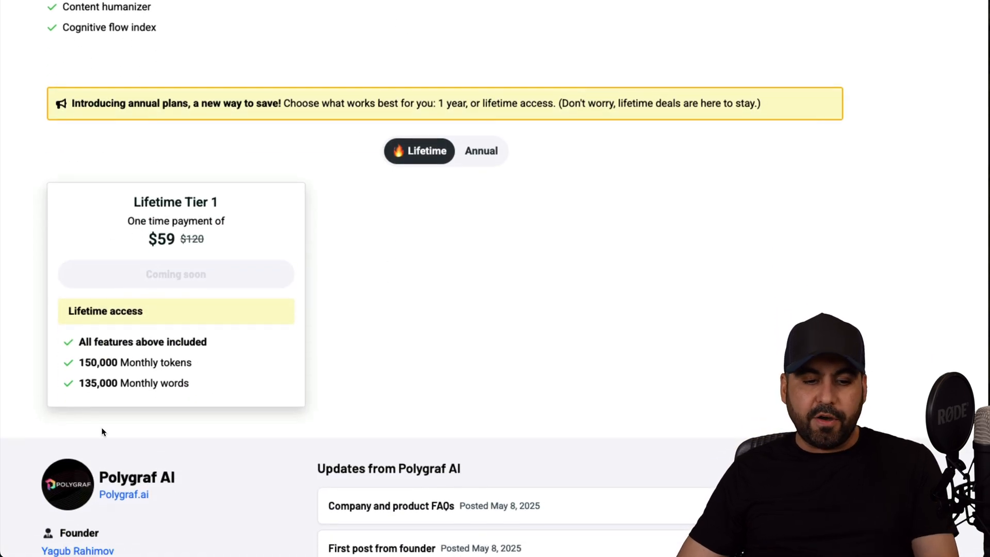
mouse_move(272, 398)
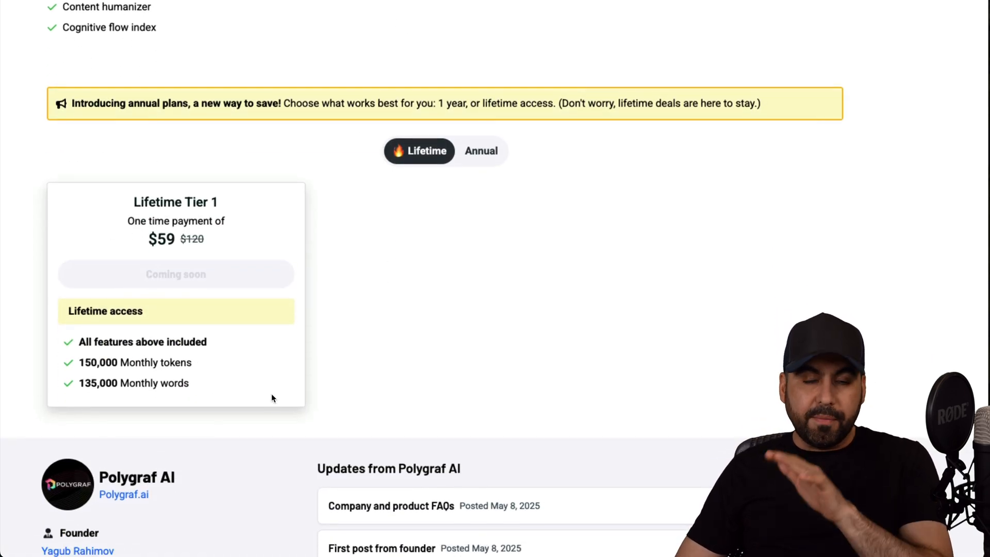
mouse_move(74, 367)
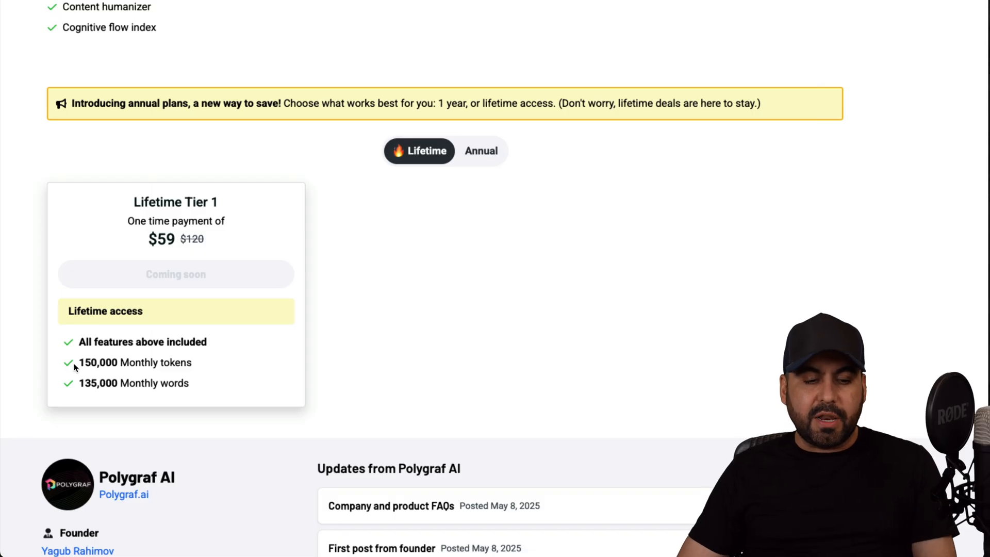
mouse_move(200, 371)
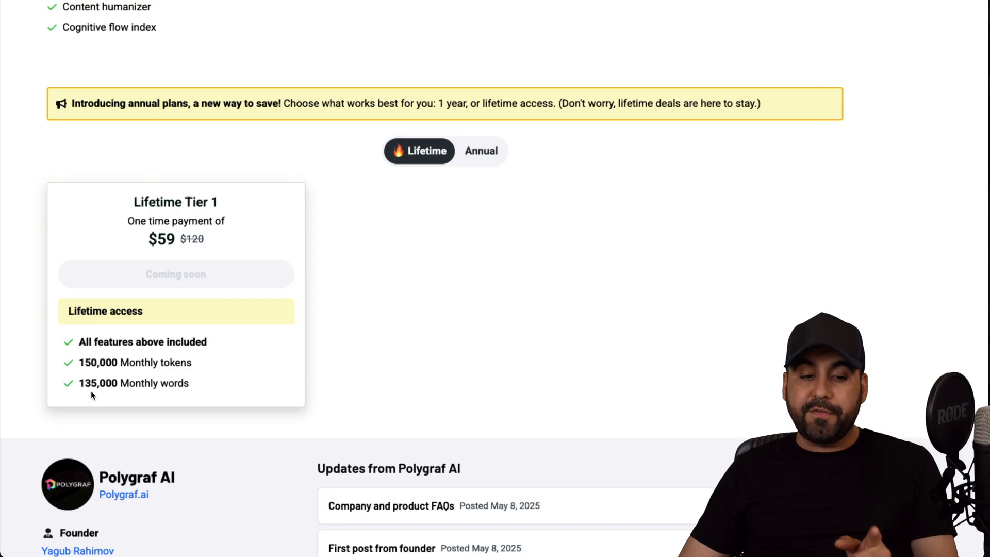
mouse_move(298, 391)
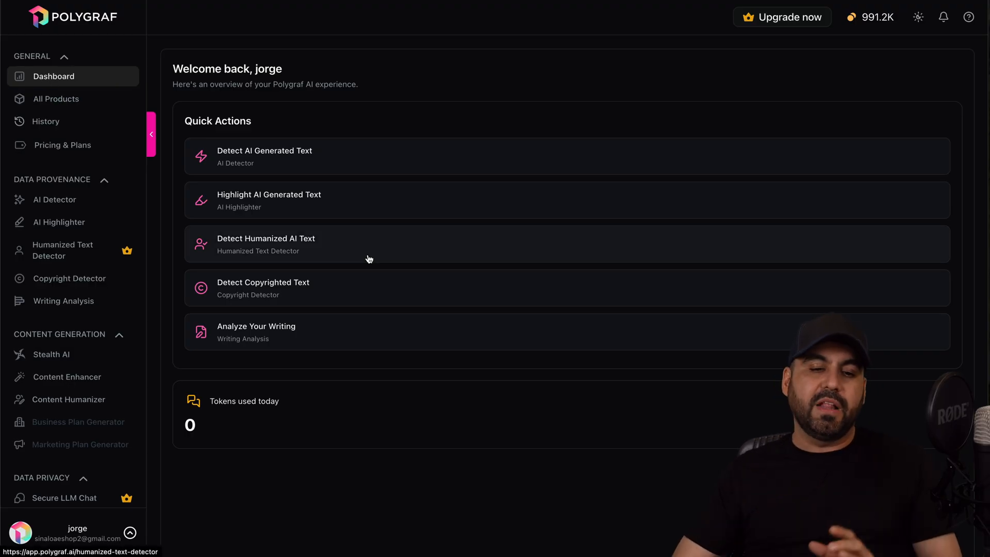
mouse_move(292, 161)
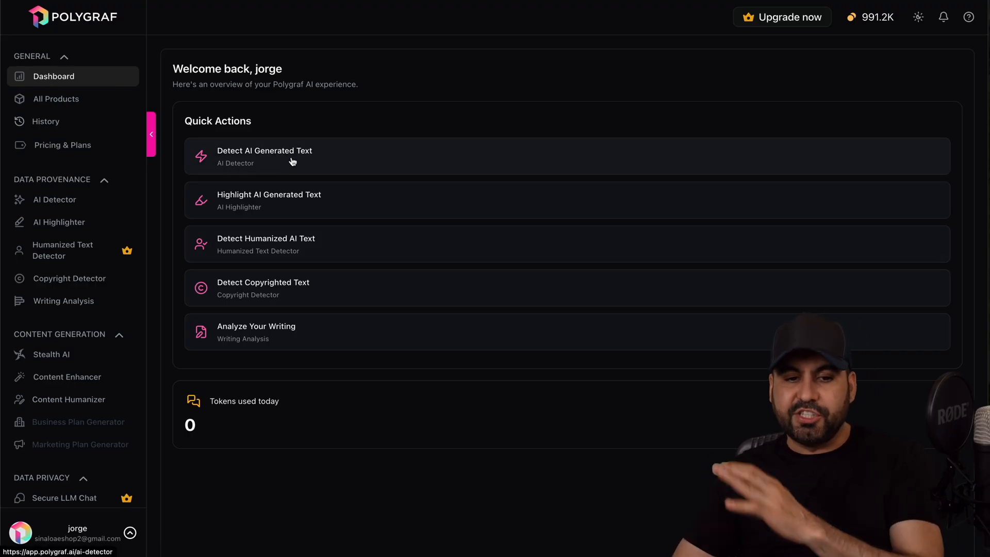
Step: Open AI Detector from the dashboard's Detect AI Generated Text quick action
click(292, 156)
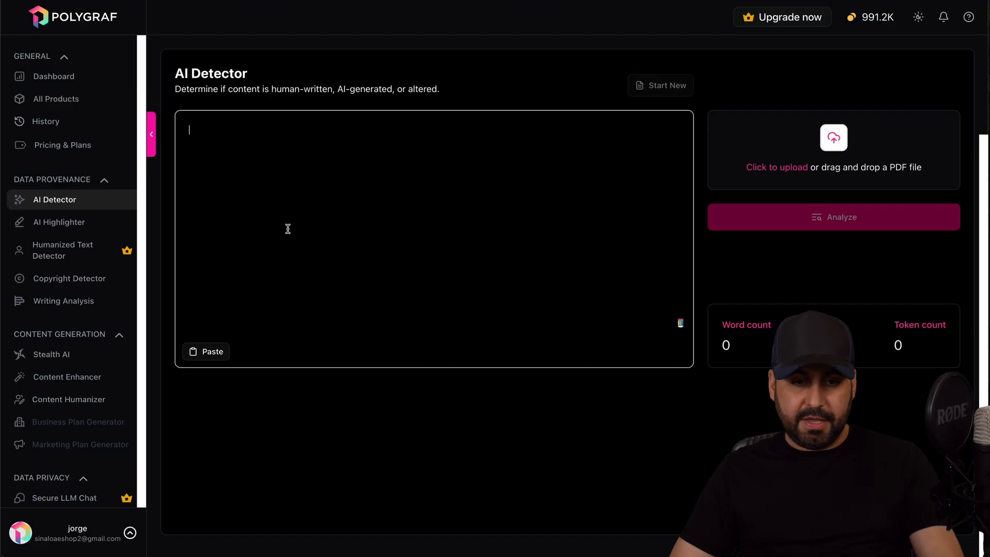
Step: Analyze the Captain Elias Cross story: 50.51% AI generated, Cognitive Flow Index 71.79
click(834, 217)
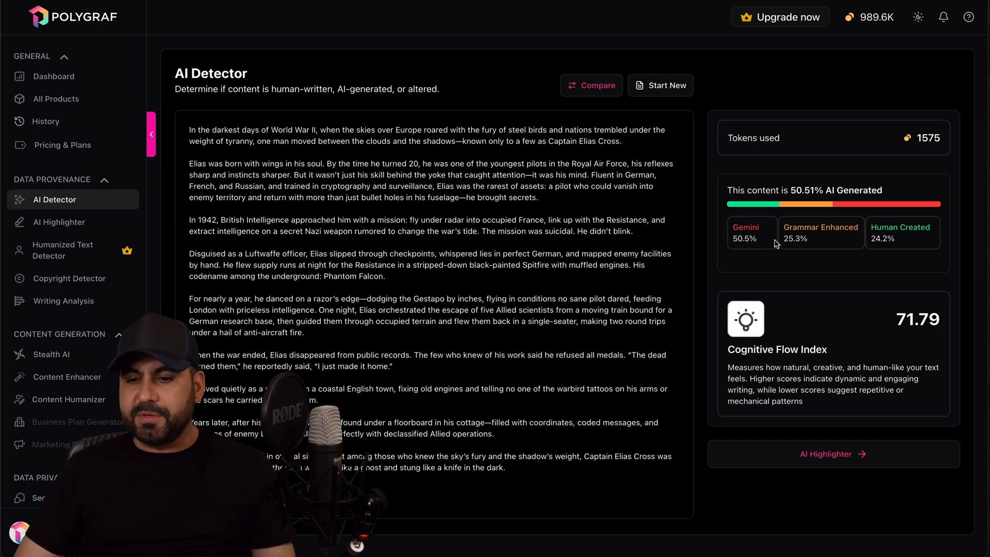
mouse_move(927, 248)
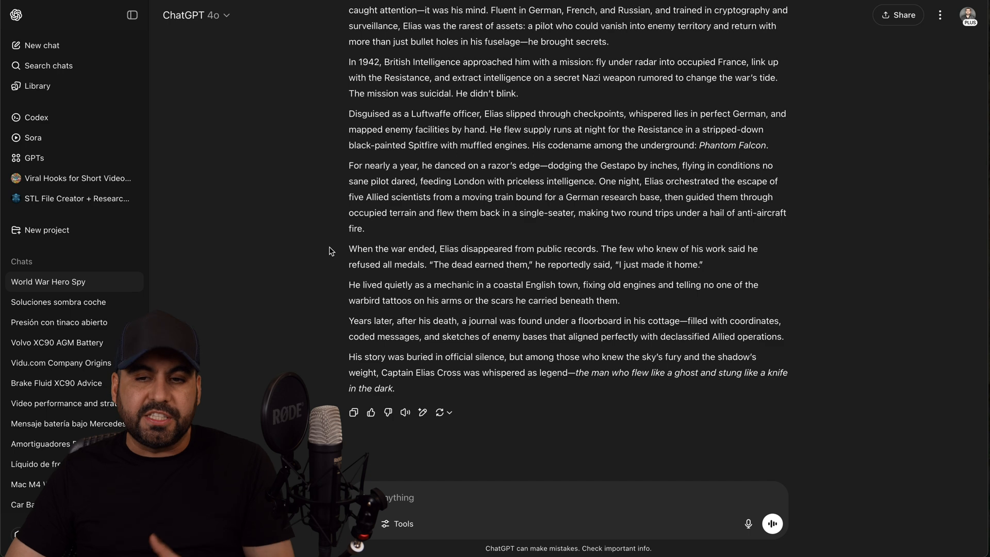
mouse_move(511, 260)
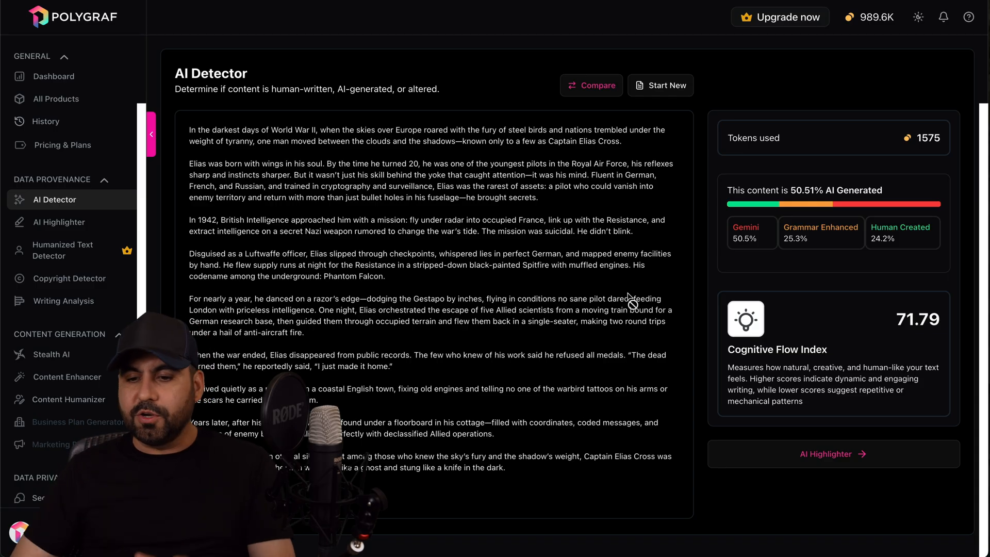
mouse_move(808, 284)
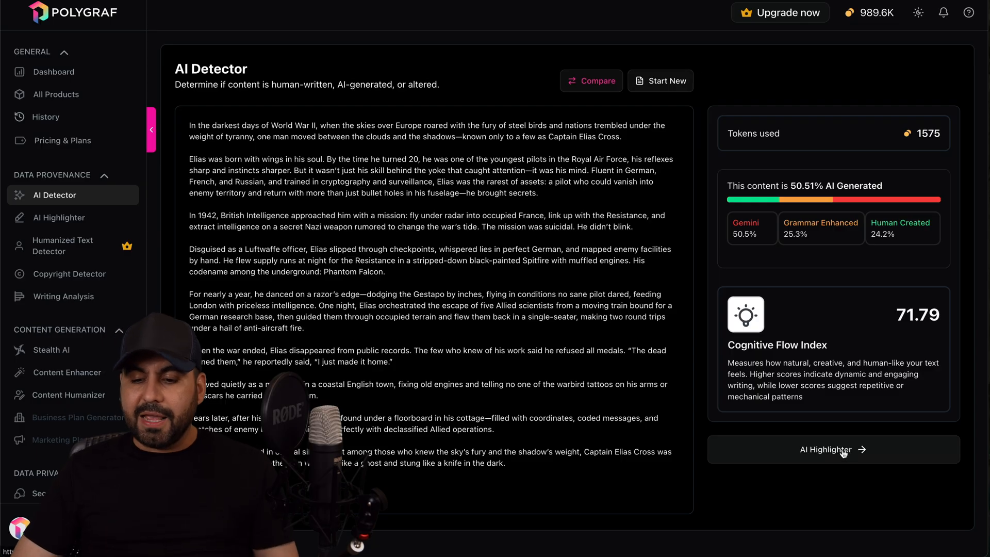
click(834, 450)
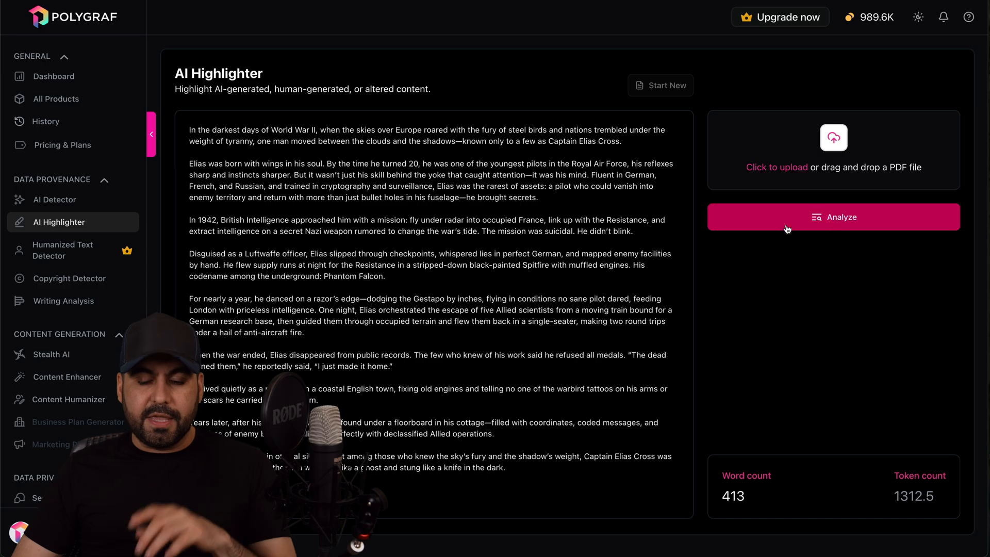
click(835, 217)
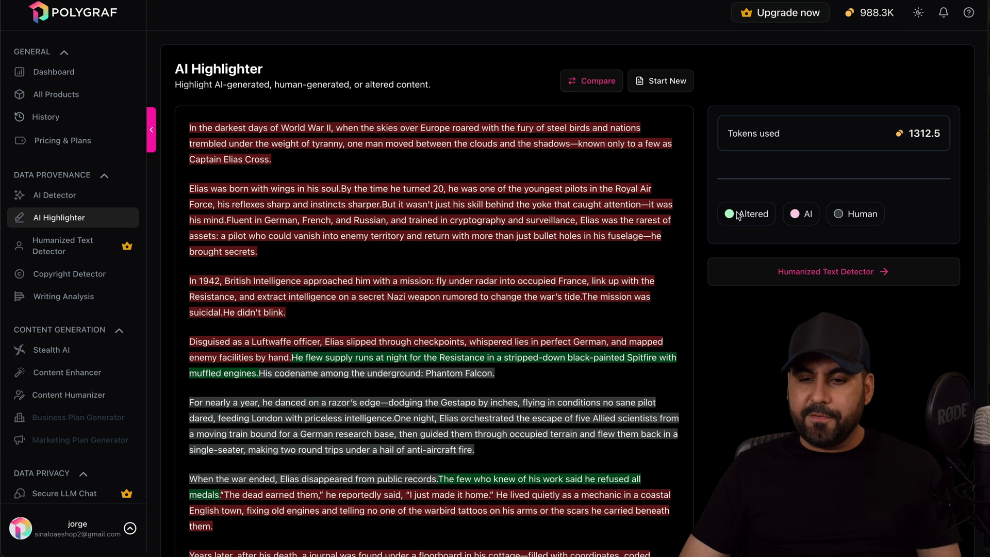
mouse_move(795, 217)
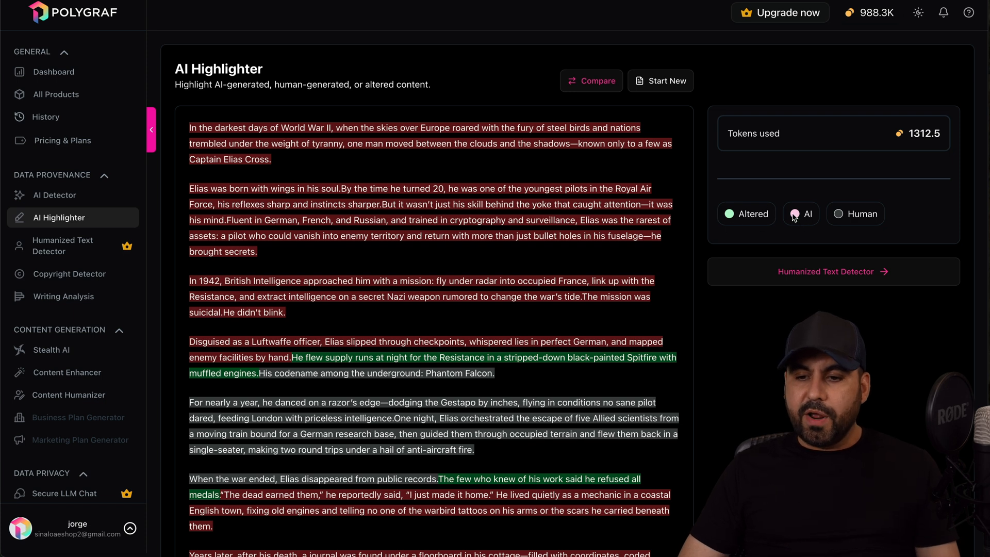
scroll(down, 3)
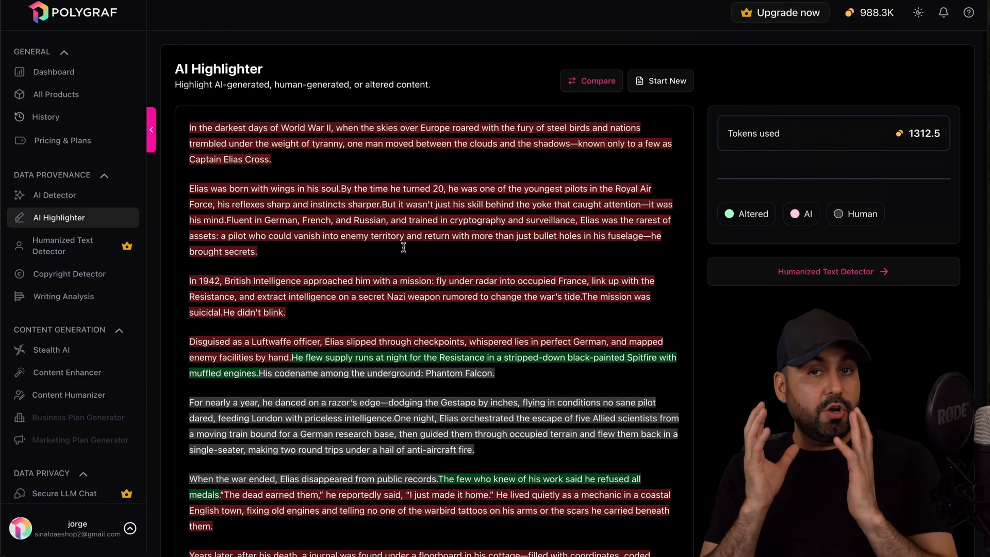
mouse_move(406, 252)
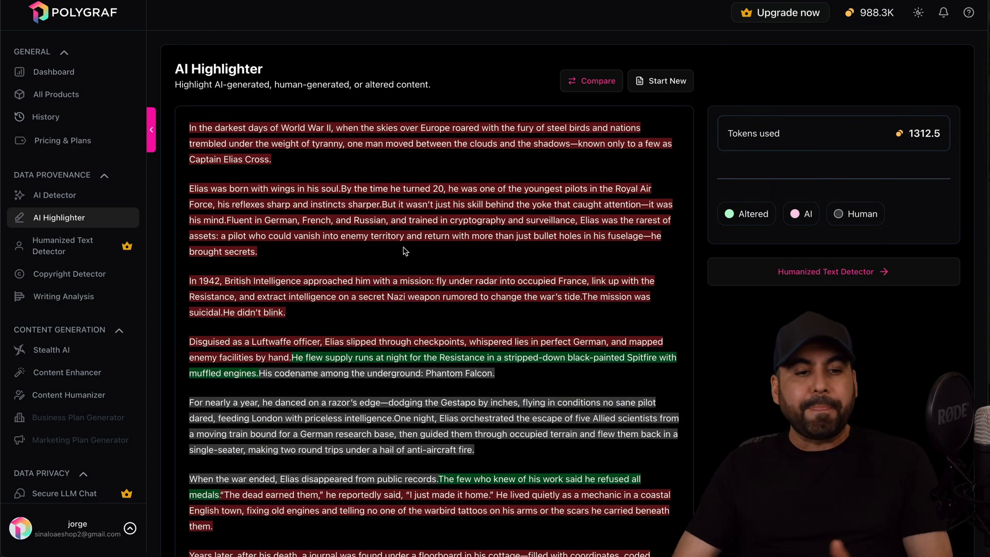
mouse_move(54, 73)
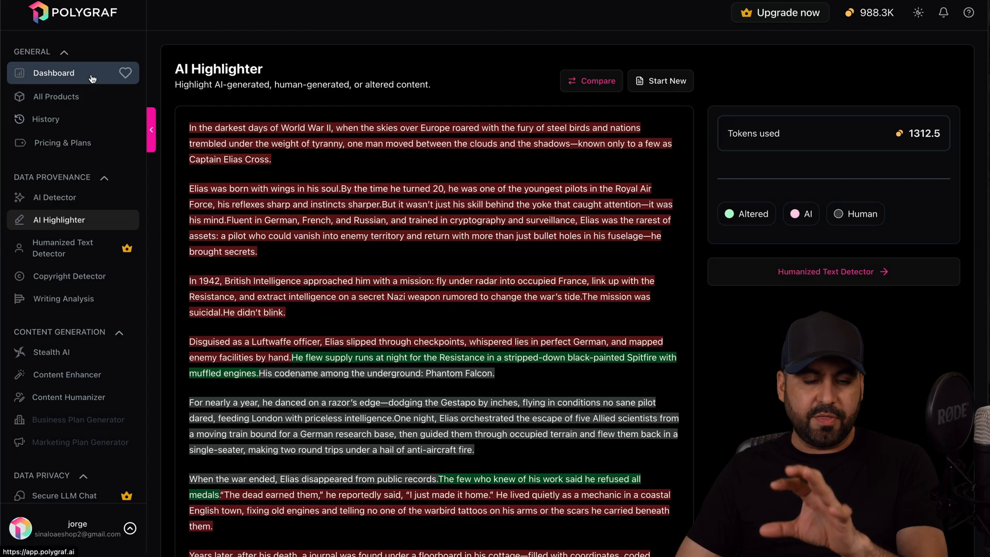
Step: Navigate via the Dashboard to the Copyright Detector with the Elias Cross story loaded
click(53, 73)
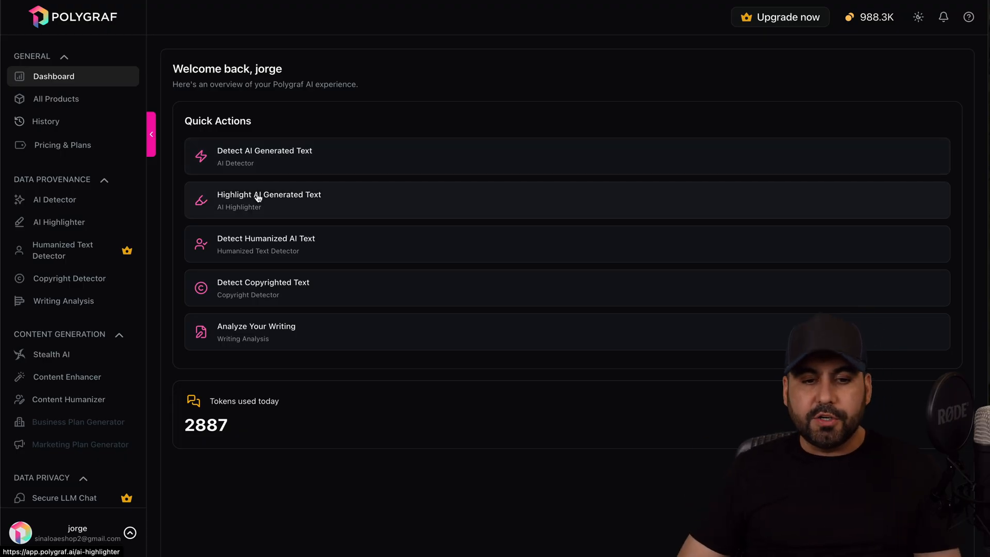
mouse_move(265, 223)
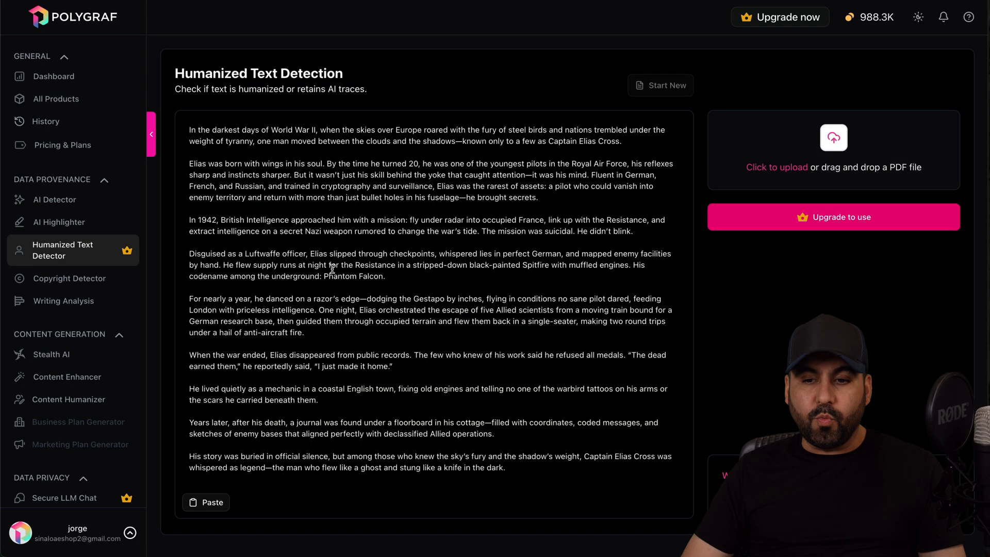
mouse_move(873, 234)
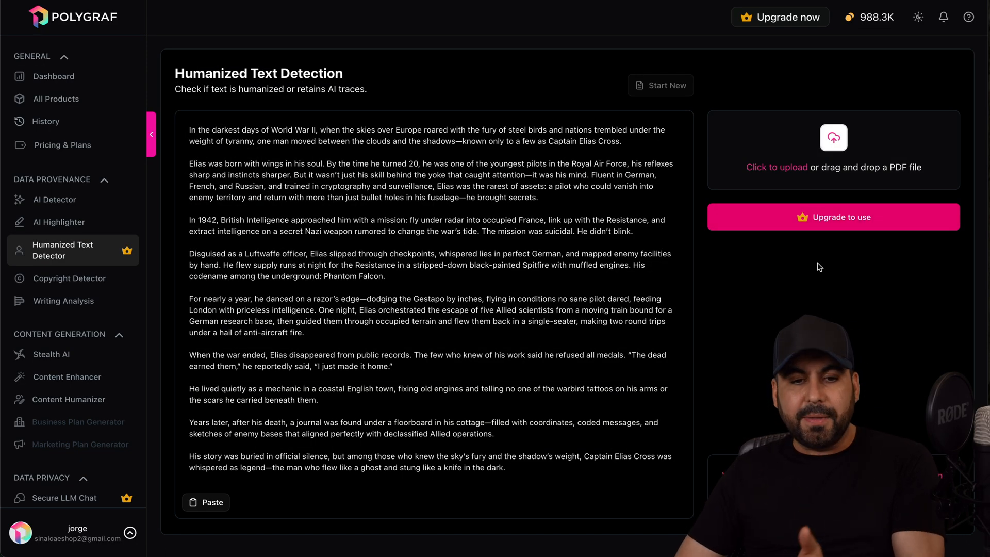
mouse_move(745, 347)
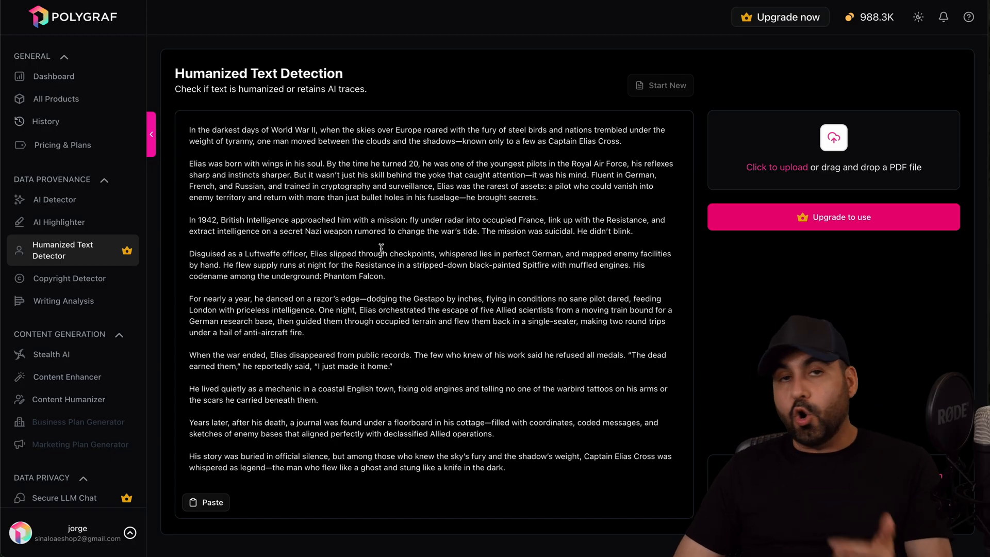
mouse_move(57, 77)
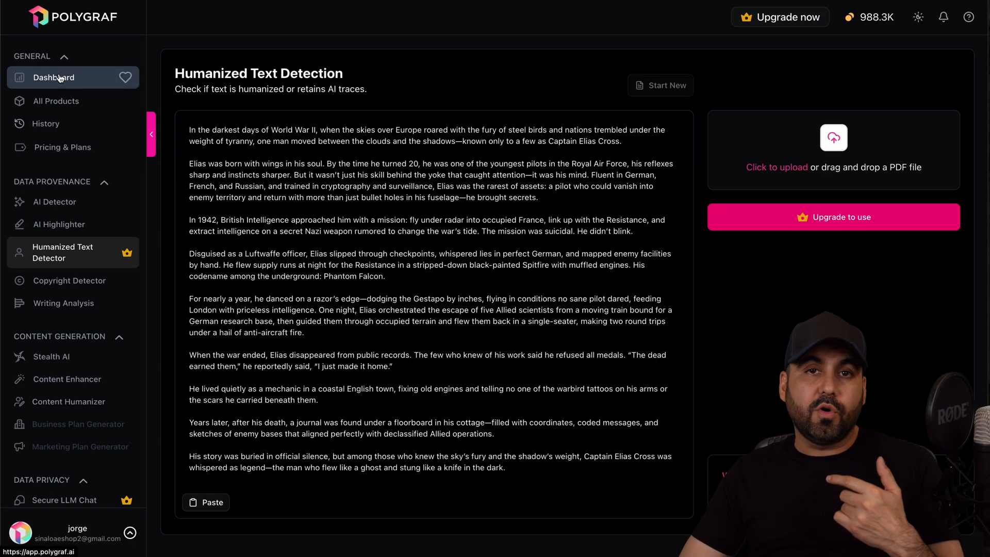
click(54, 77)
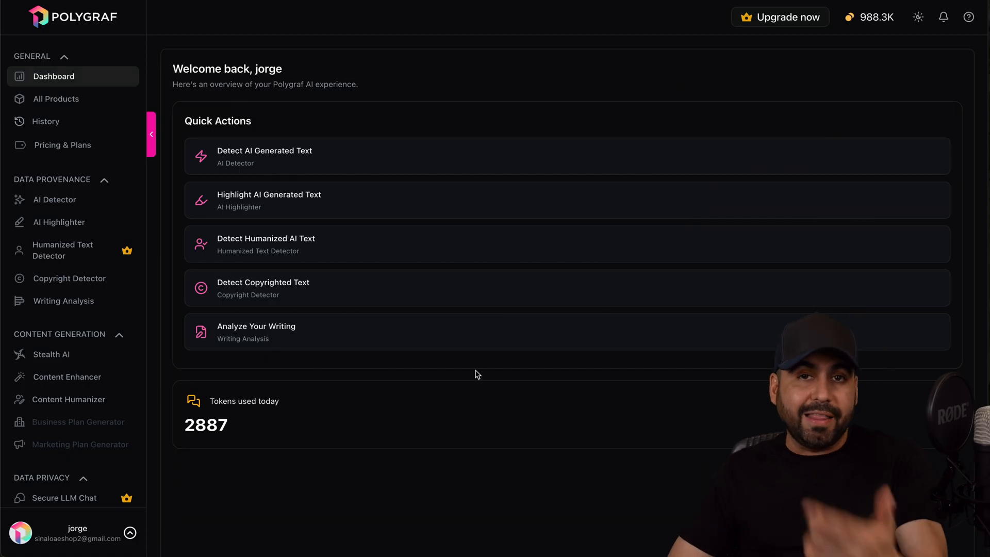
mouse_move(378, 335)
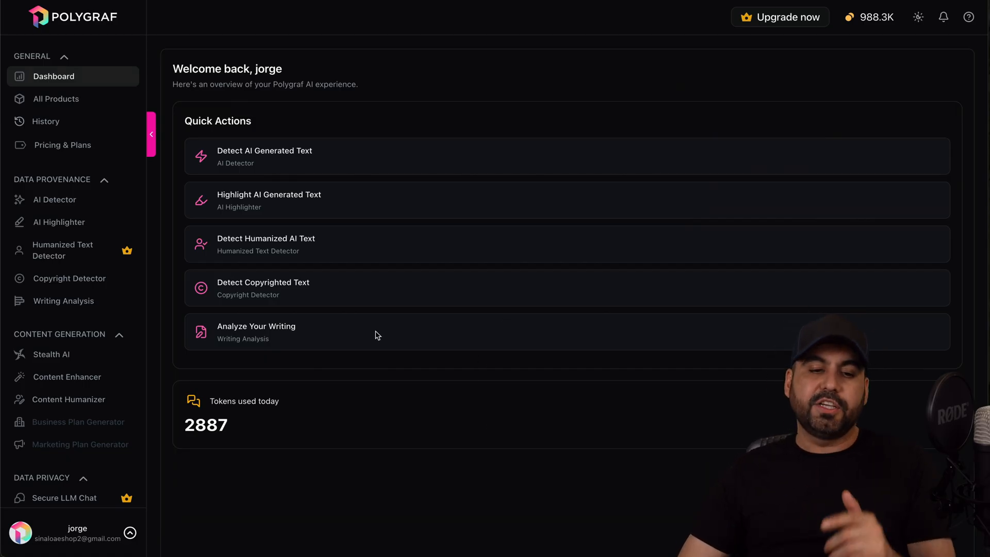
mouse_move(390, 315)
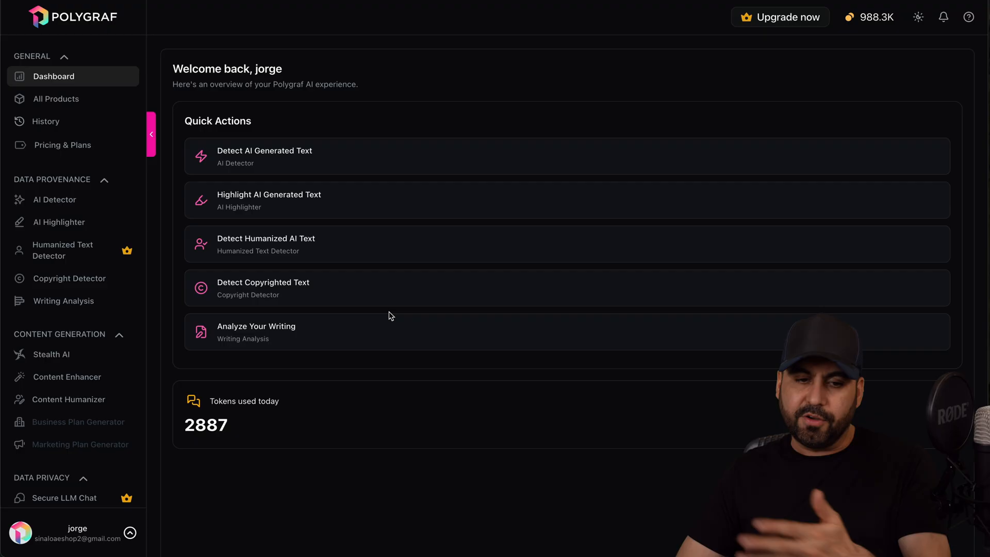
mouse_move(260, 330)
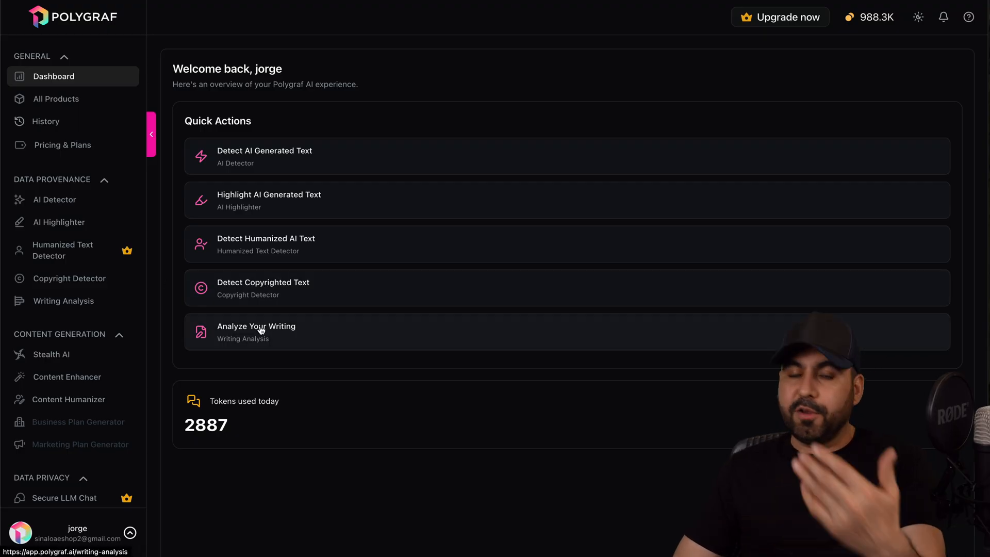
mouse_move(217, 313)
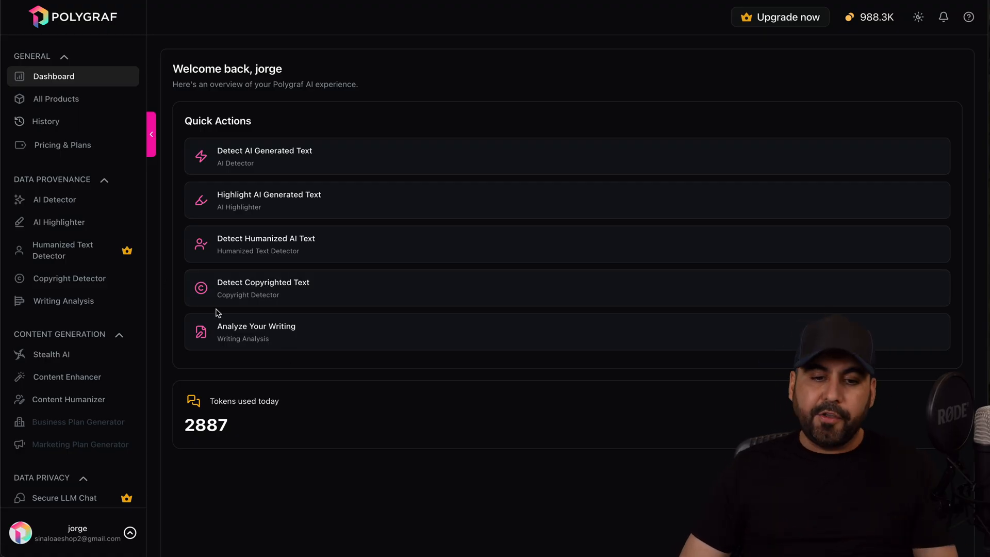
click(262, 288)
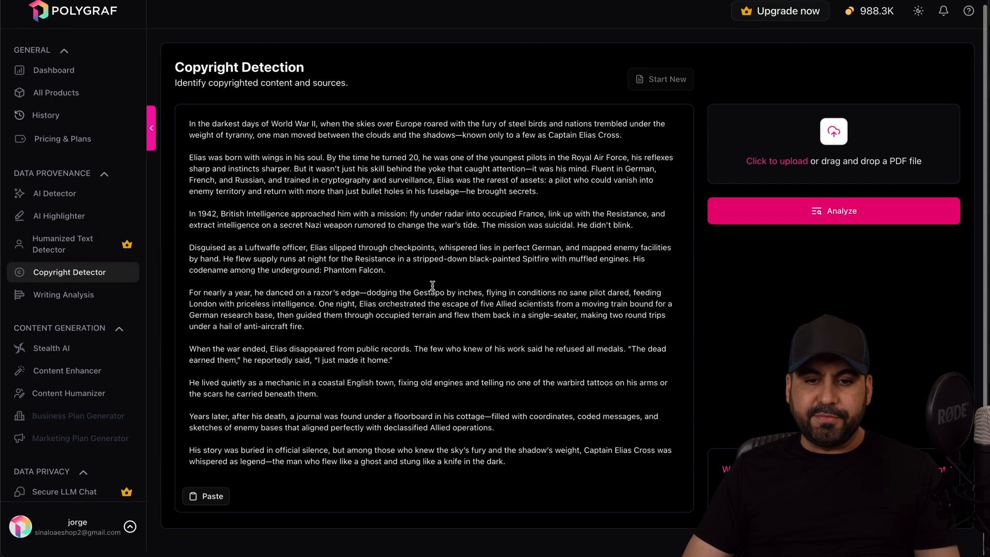
Step: Run the copyright analysis on the Captain Elias Cross story
click(834, 210)
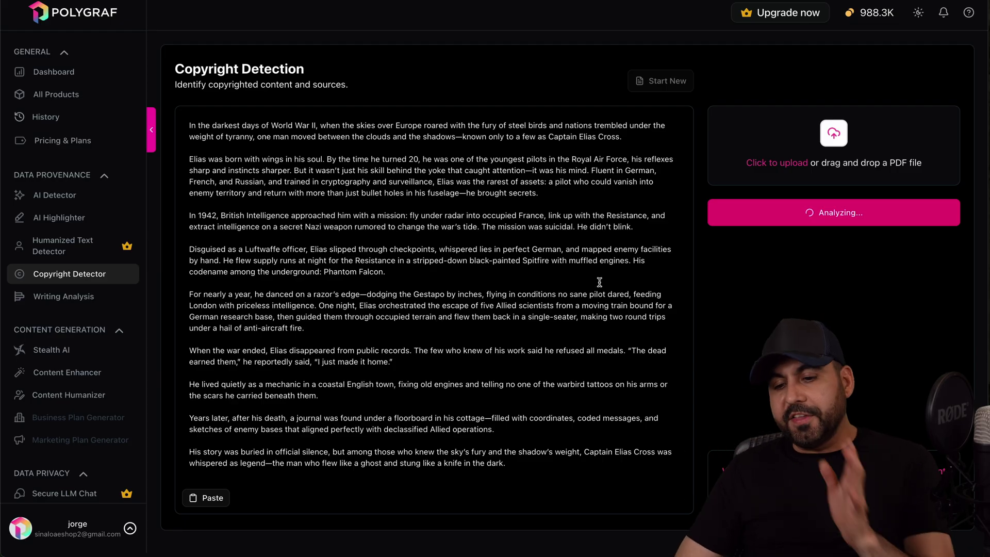
mouse_move(78, 88)
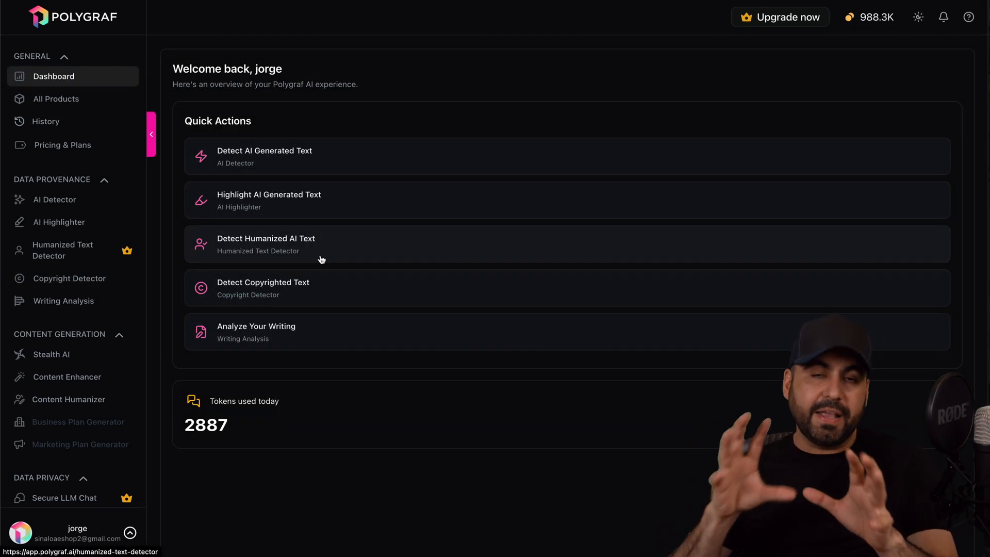
mouse_move(251, 335)
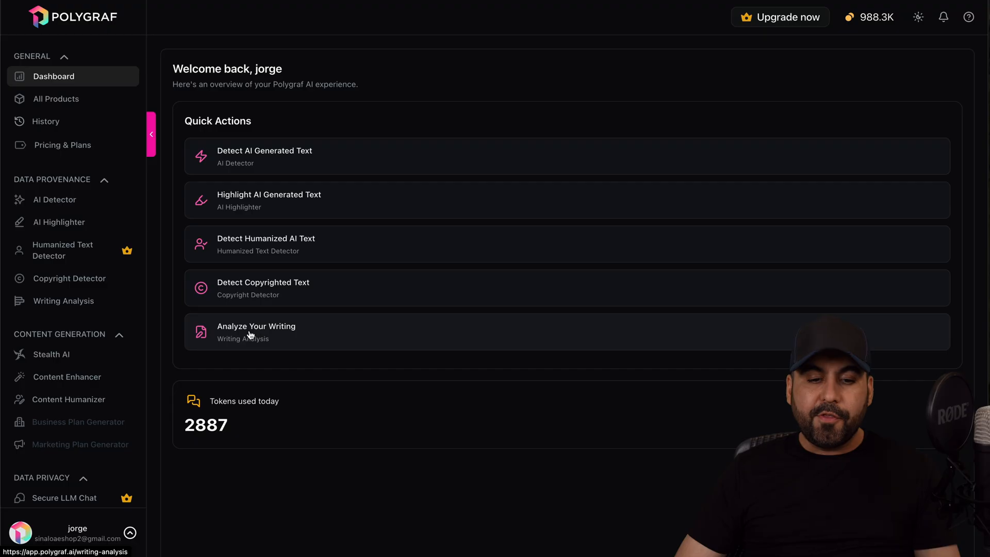
Step: Analyze the story in Writing Analysis: Readability 57.7%, Vocabulary Richness 85.2%, Perplexity 87.1%
click(256, 331)
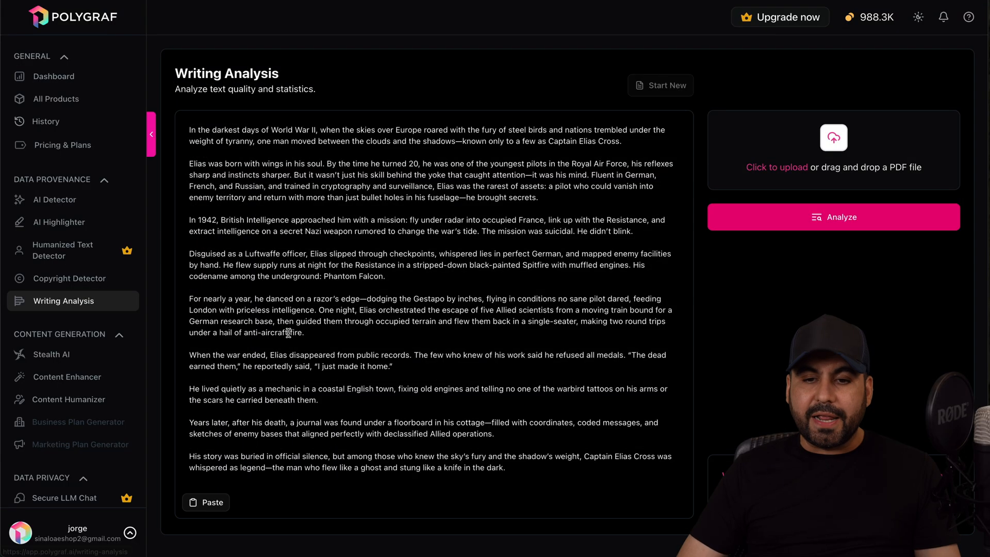
mouse_move(749, 231)
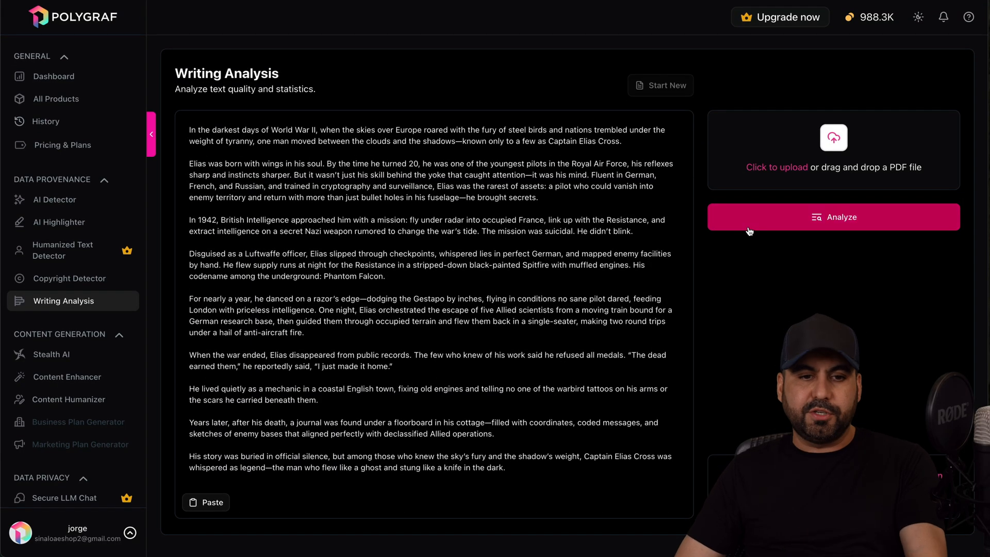
click(833, 217)
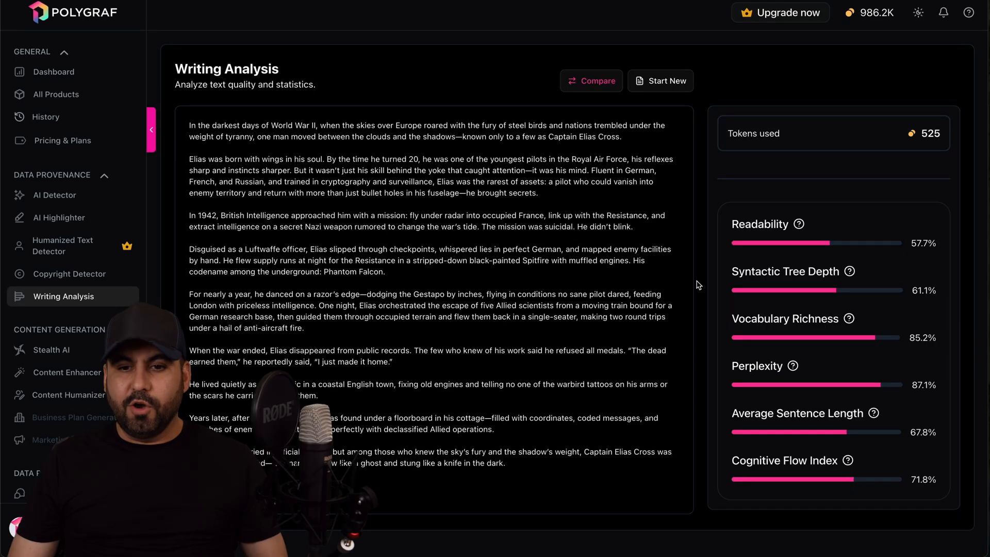
mouse_move(704, 306)
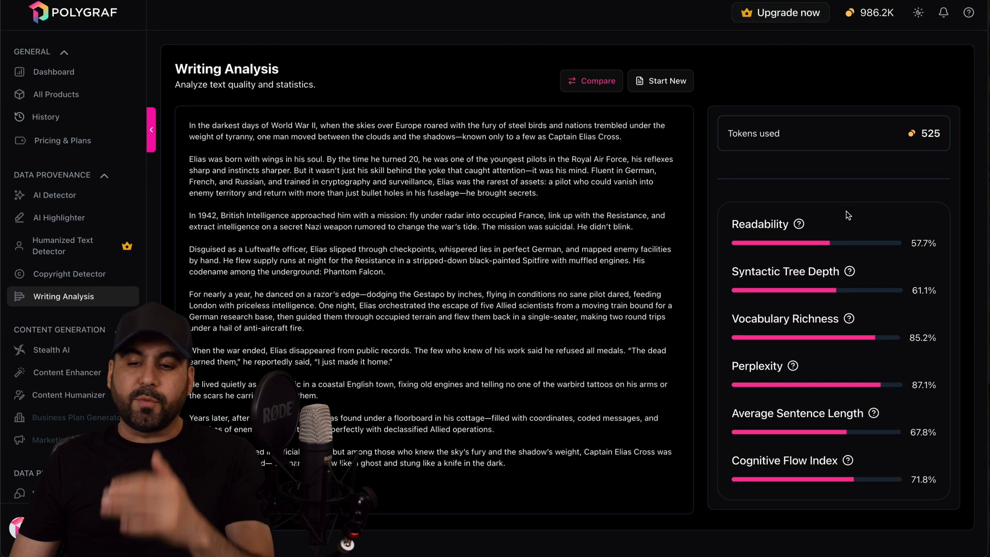
mouse_move(789, 344)
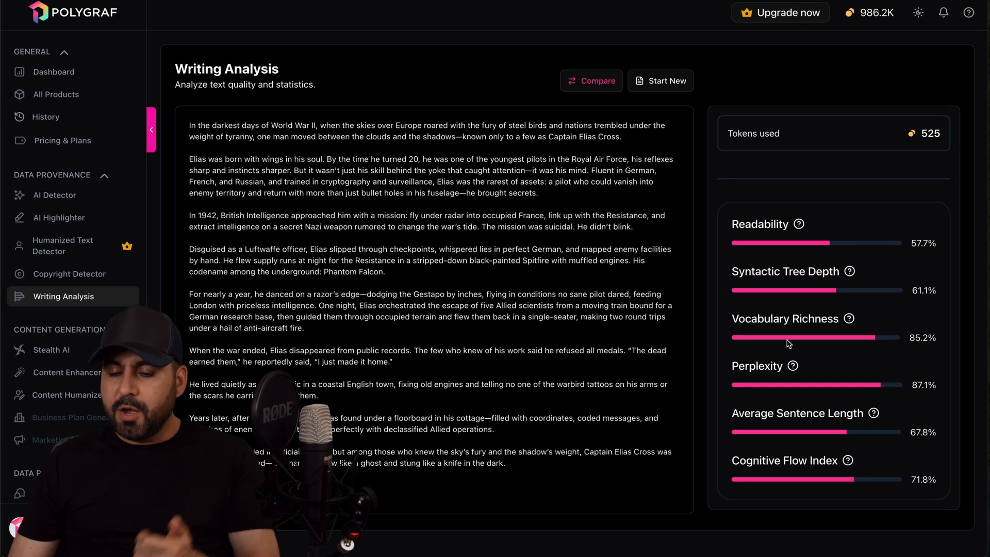
mouse_move(824, 399)
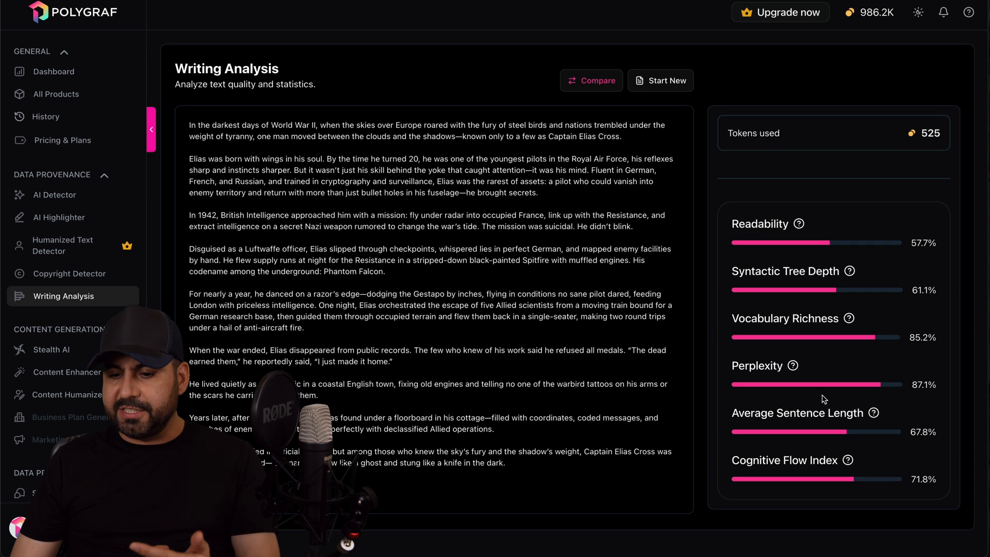
mouse_move(823, 478)
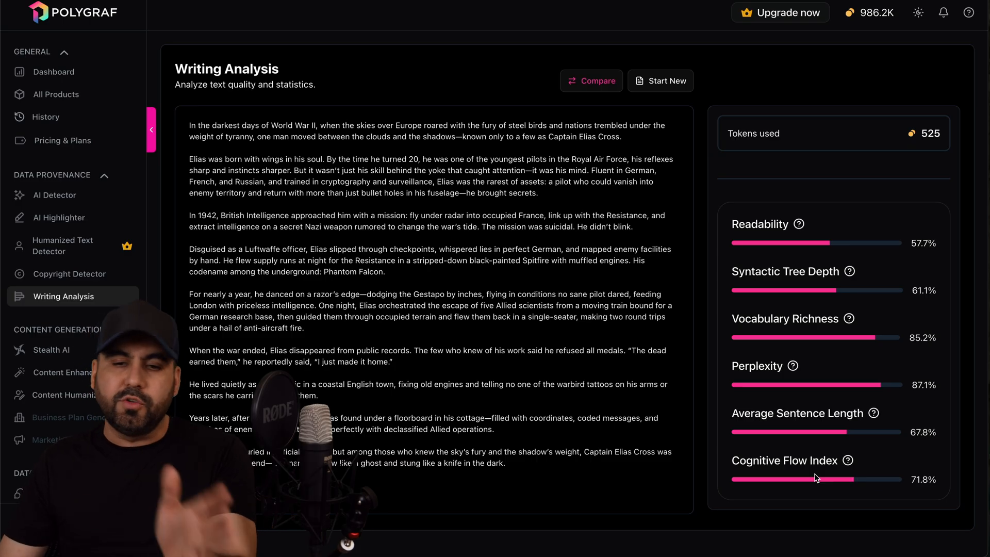
Step: Start a 1000-word Stealth AI essay titled 'The Silent Wings of Valor' with story context
click(52, 354)
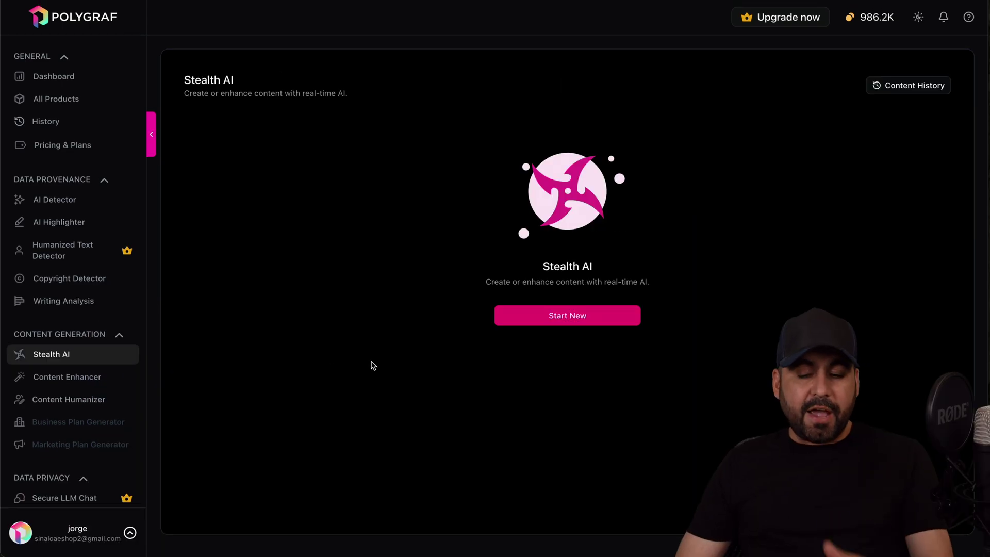
click(568, 315)
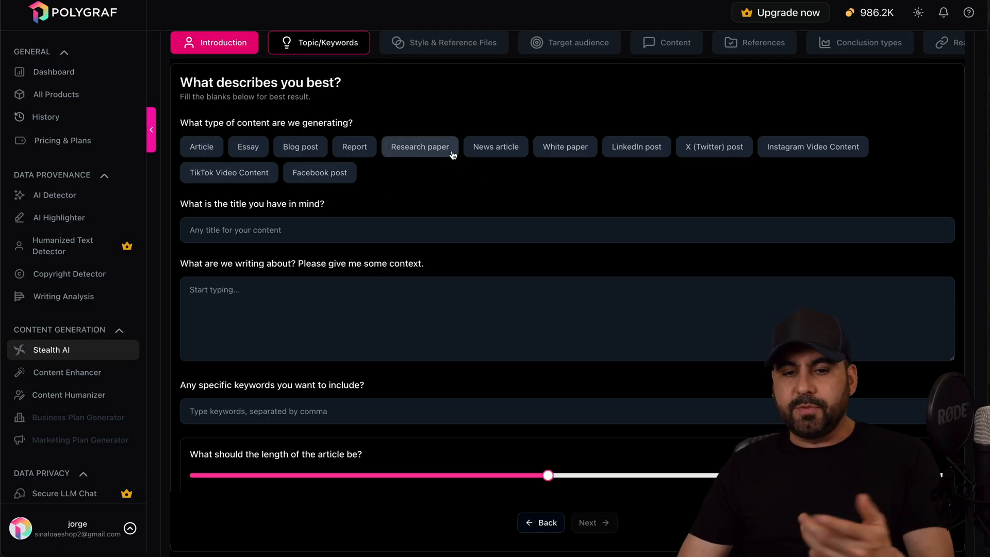
mouse_move(642, 176)
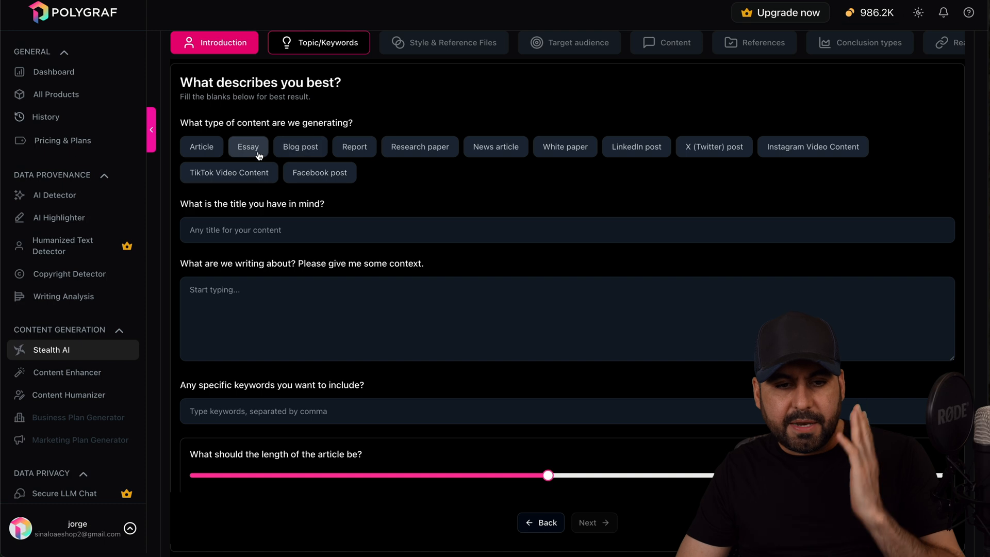
click(249, 146)
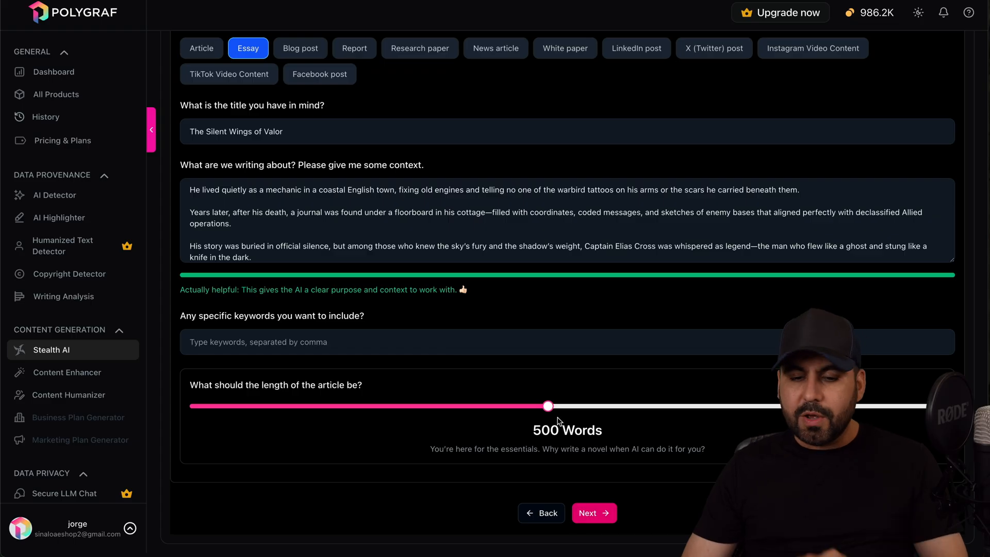
drag(548, 406, 935, 406)
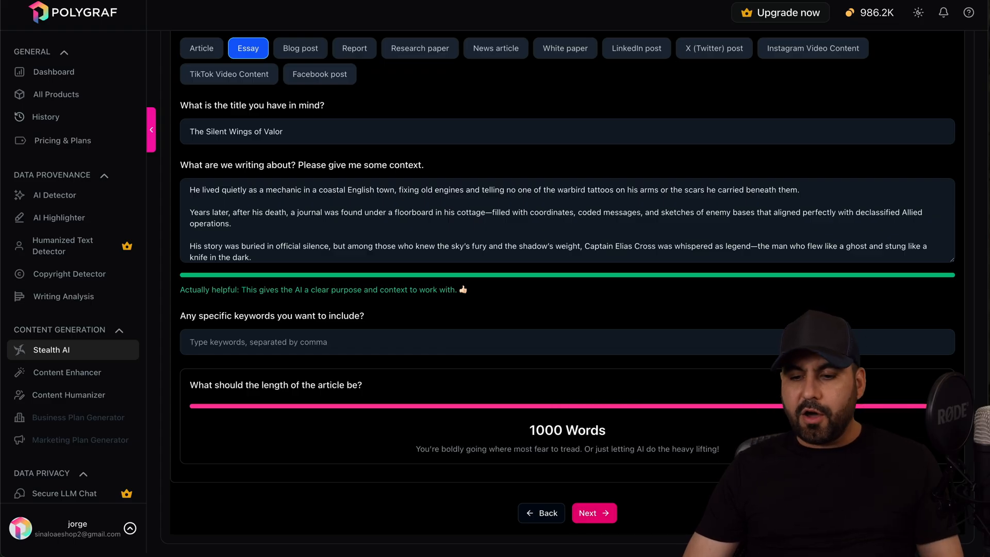
click(593, 513)
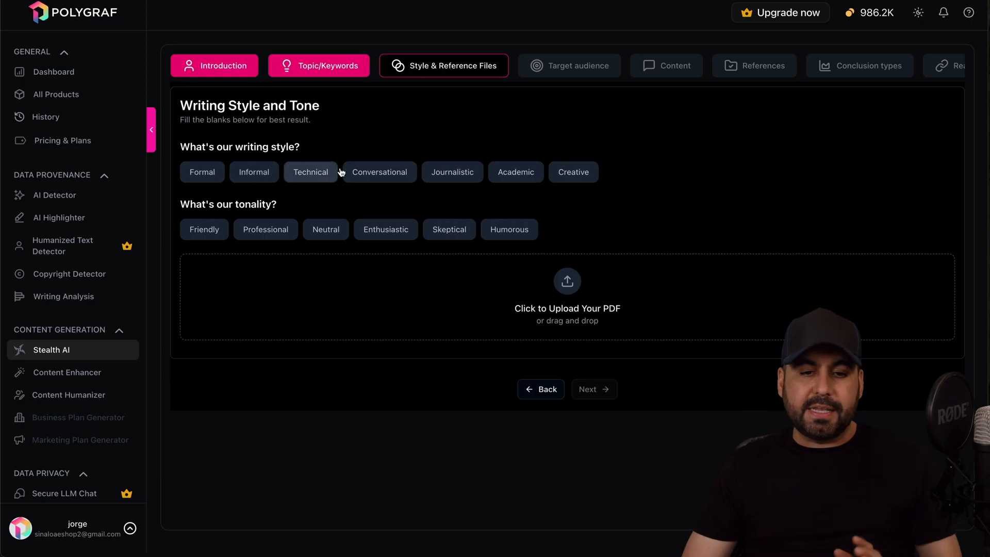
Step: Choose a writing style and set the target audience to 'school'
click(311, 172)
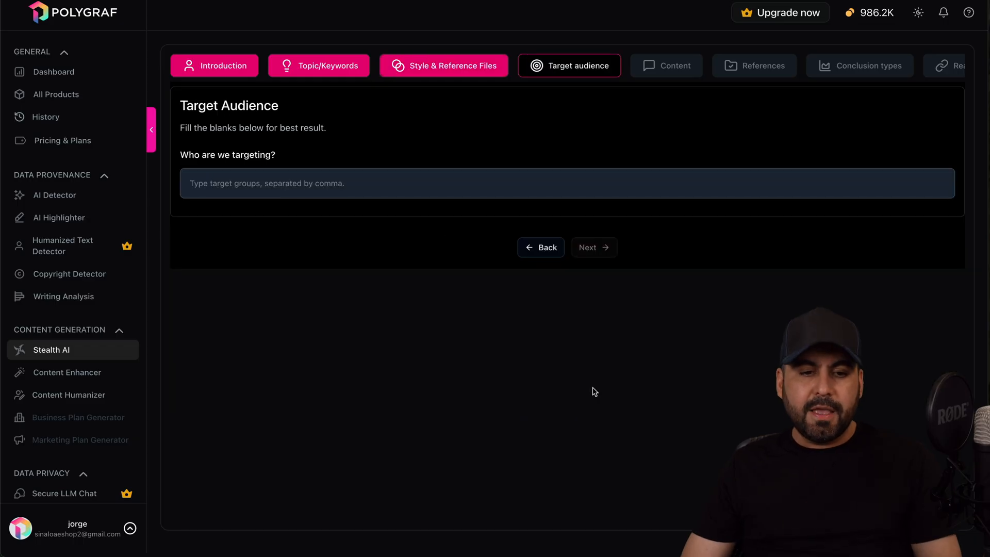
click(261, 183)
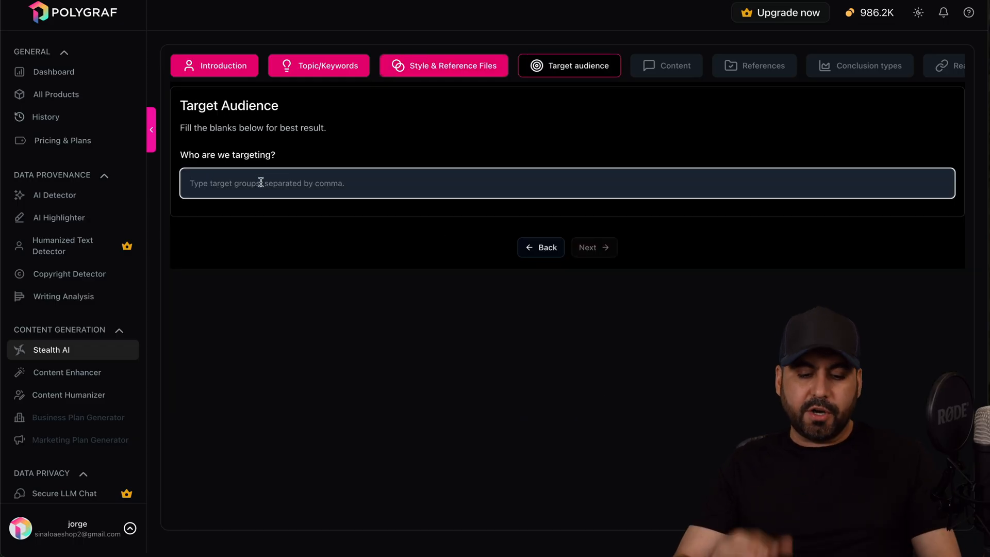
text(school)
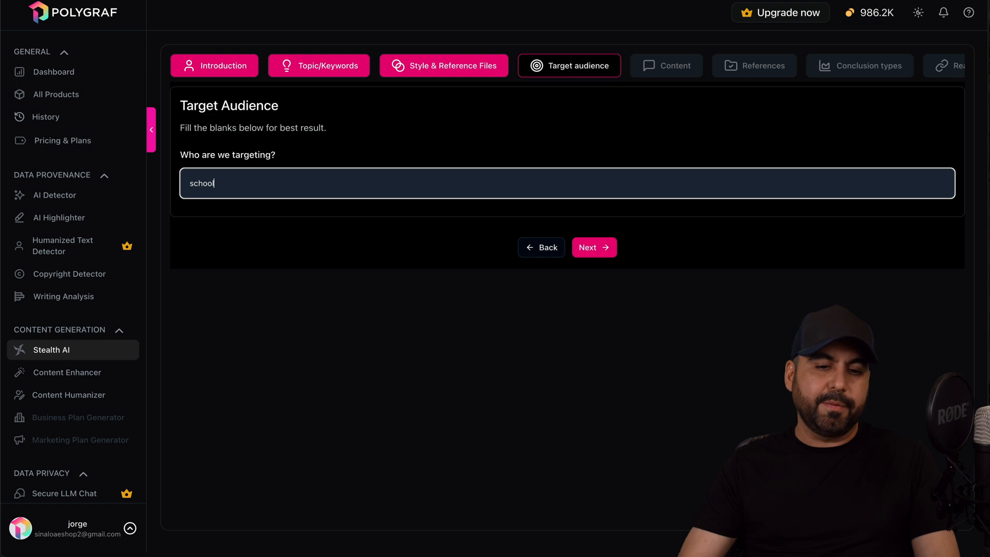
Step: Set in-depth research detail and the abstract-through-conclusion structure
click(594, 247)
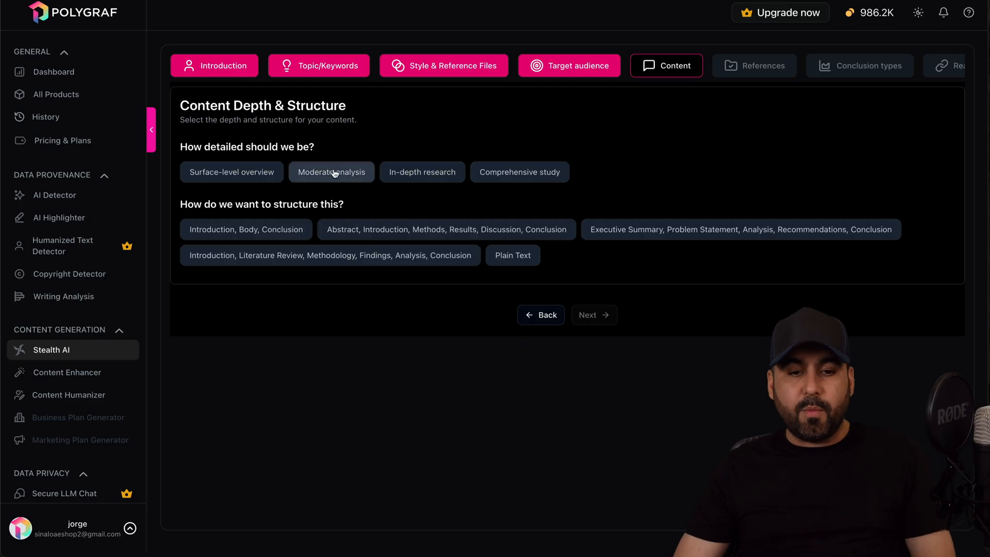
click(422, 172)
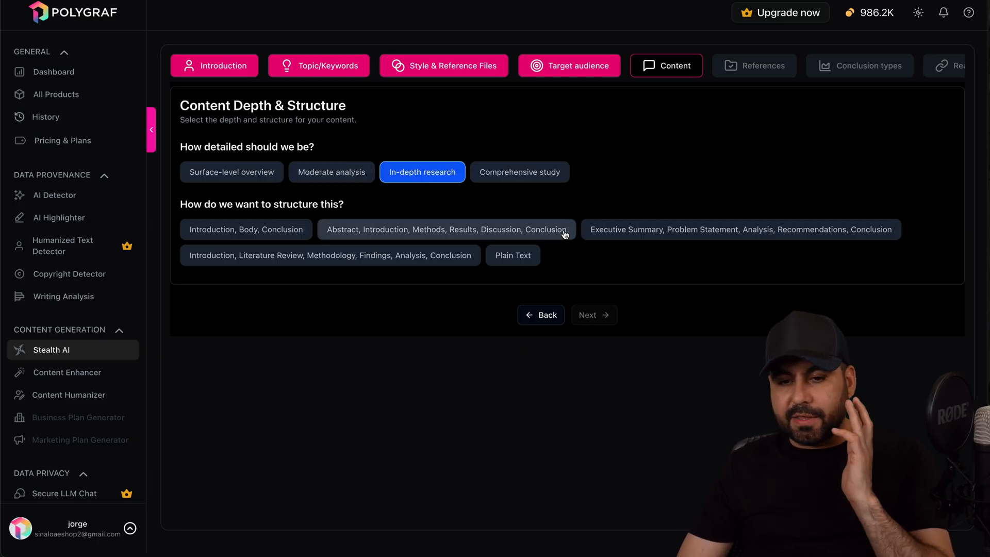
click(755, 65)
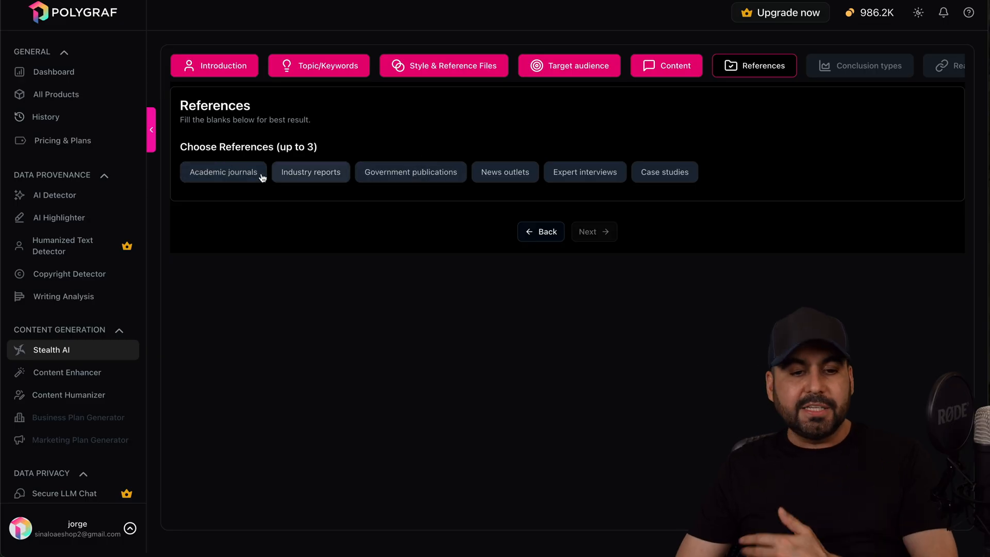
Step: Choose Academic journals as the article's reference source
click(860, 66)
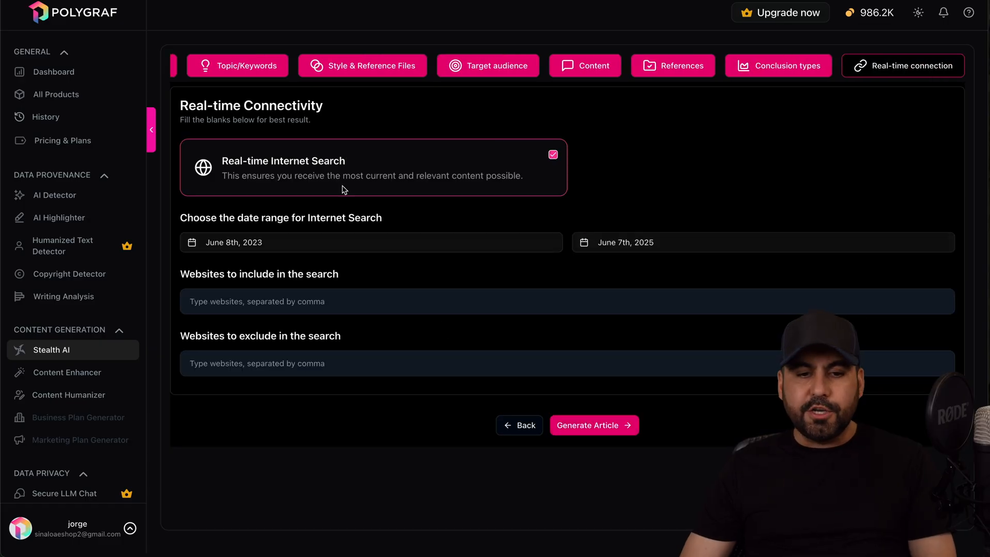
mouse_move(378, 181)
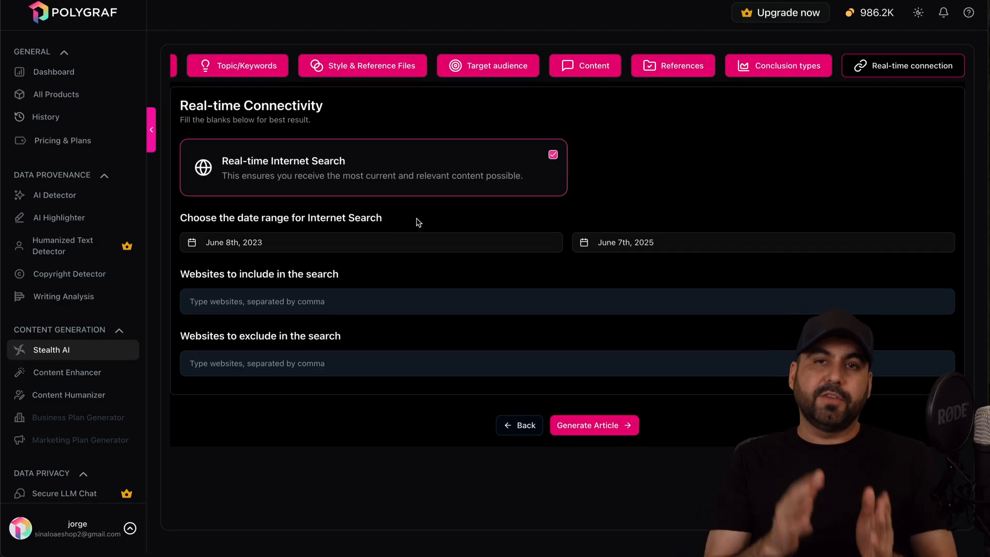
mouse_move(234, 292)
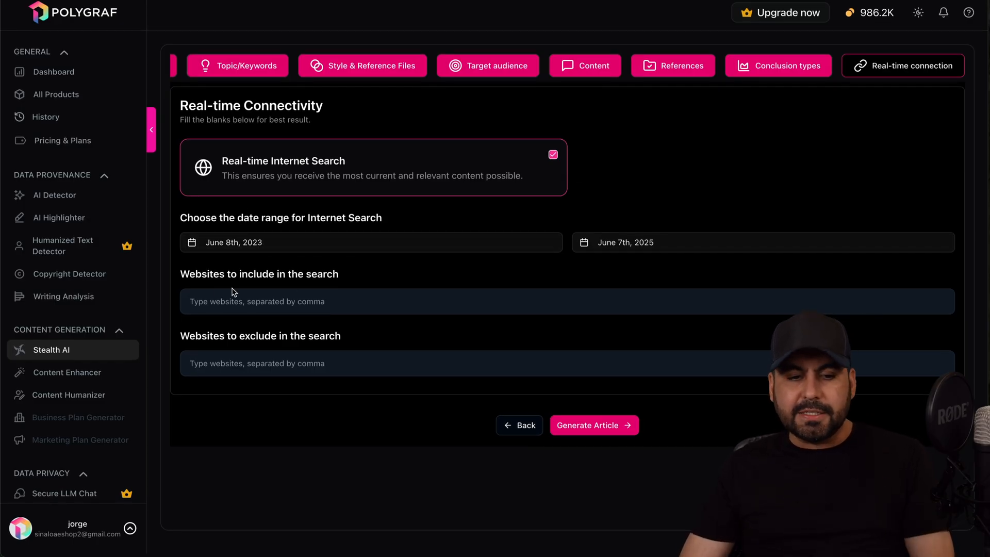
mouse_move(357, 296)
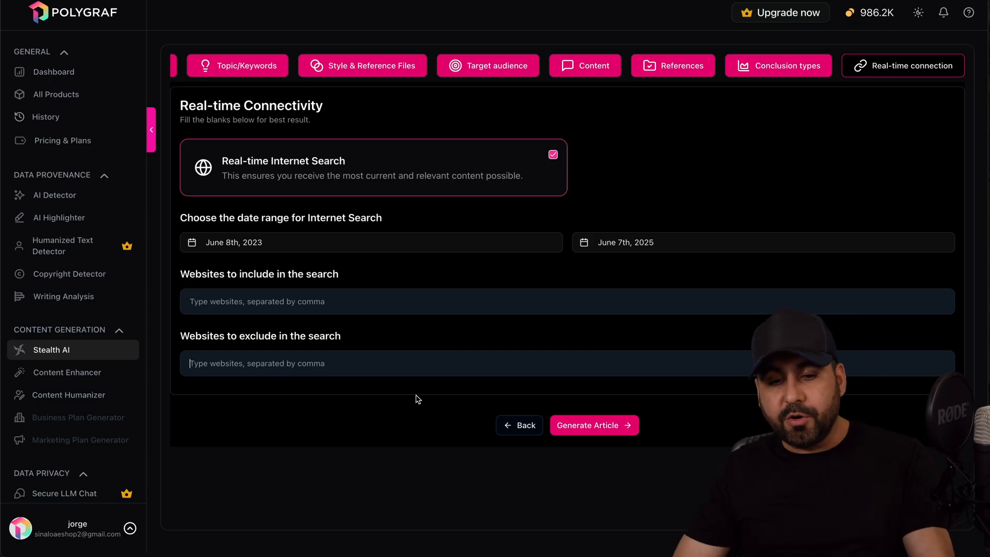
mouse_move(617, 410)
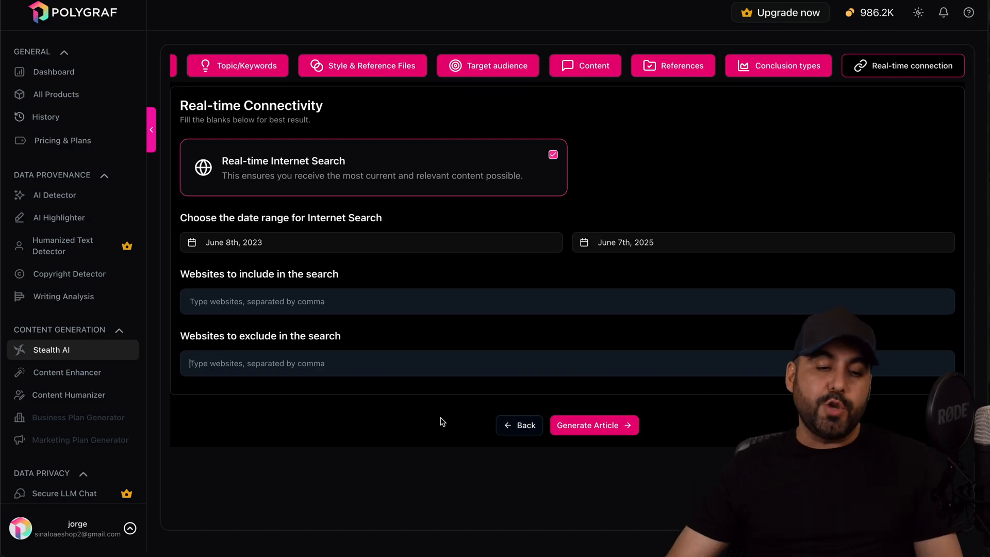
Step: Generate the pilot story, AI-check it (50.51% AI), and open it in the Humanizer
click(67, 378)
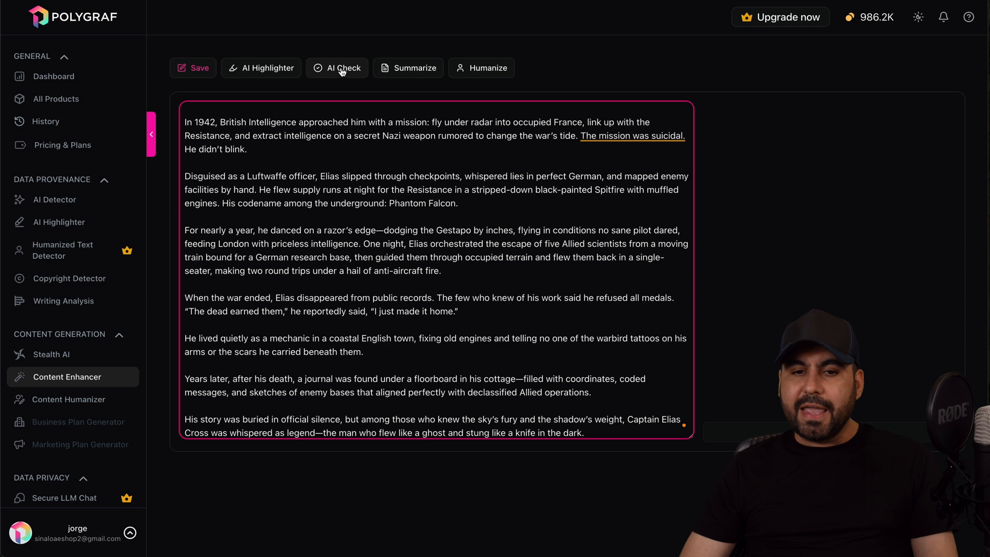
click(345, 67)
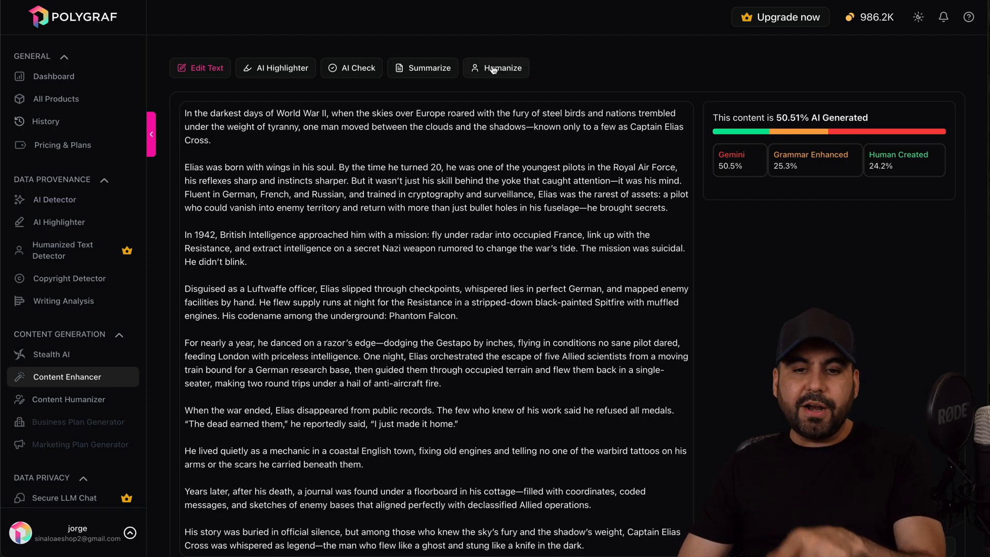
click(504, 67)
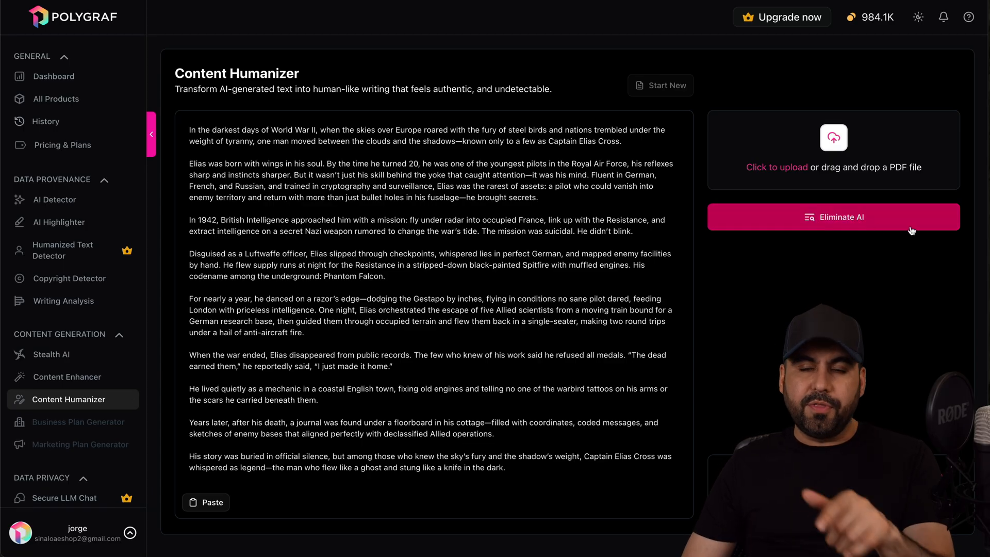
scroll(down, 3)
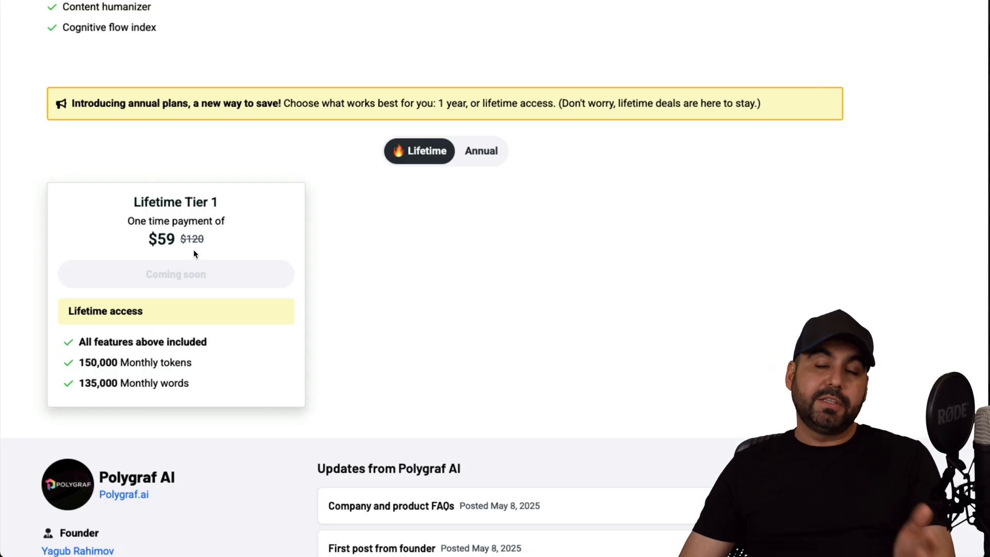
mouse_move(410, 337)
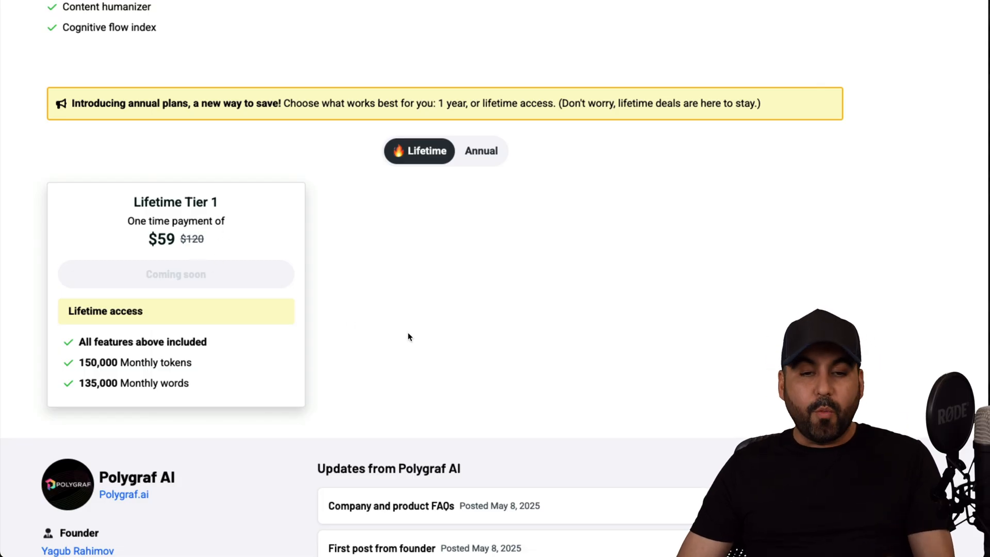